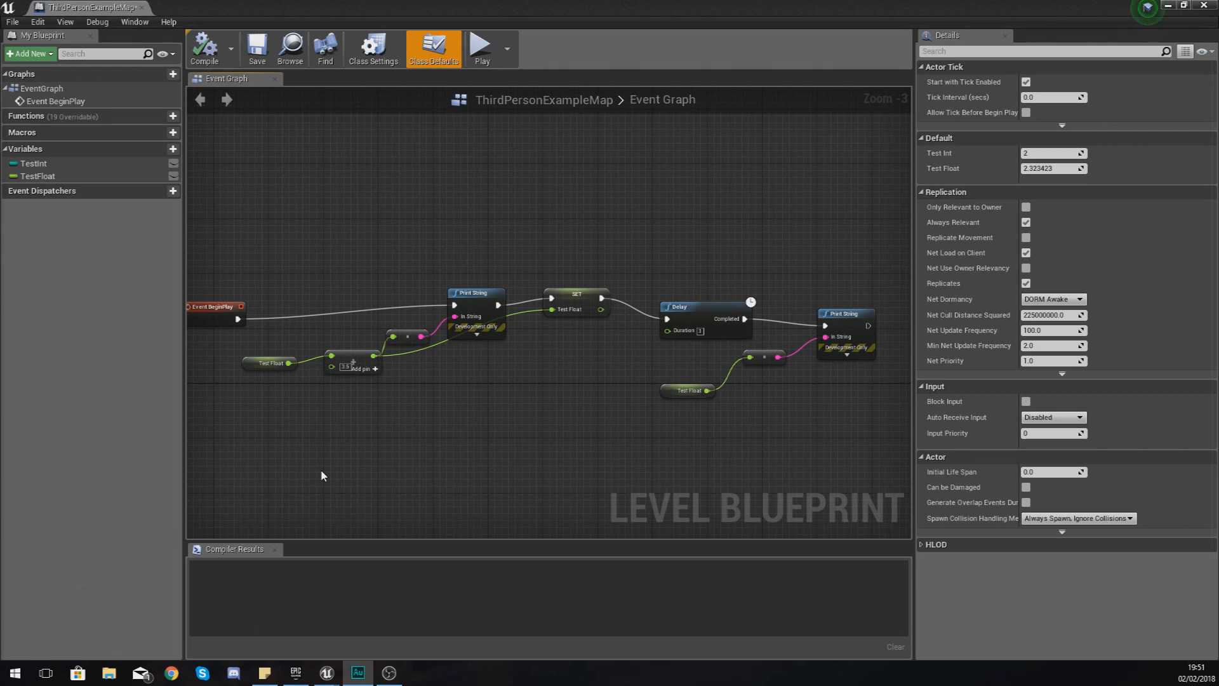
mouse_move(298, 457)
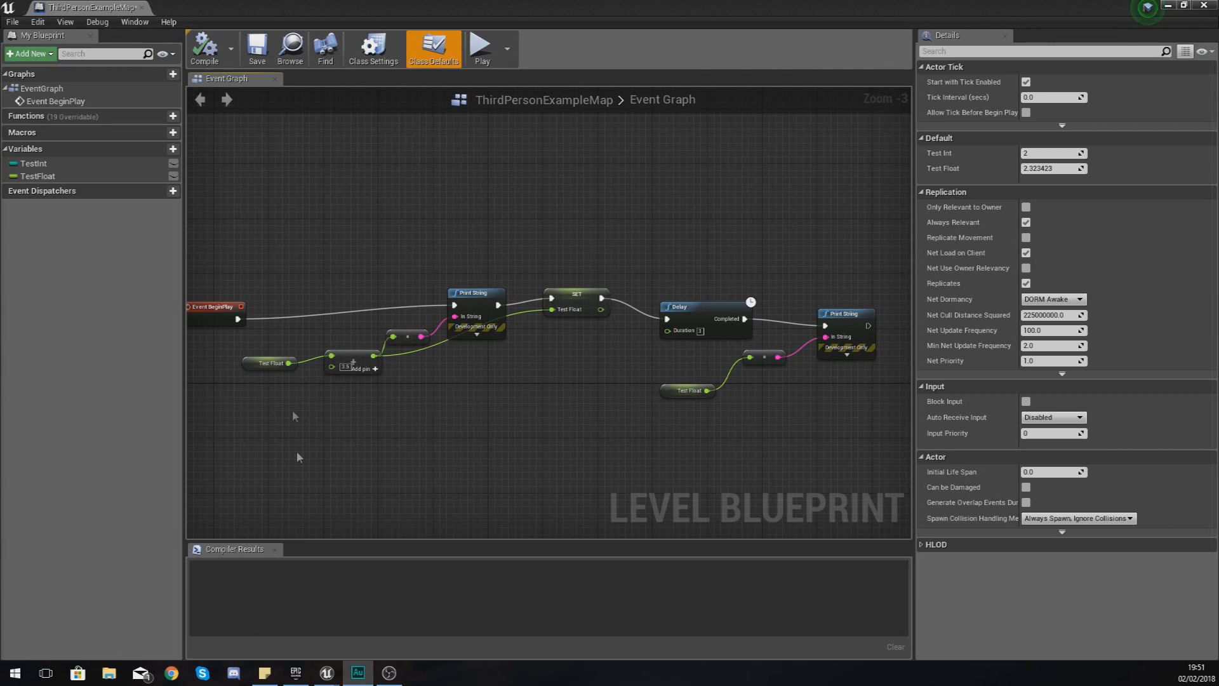
Step: Inspect the TestInt (default 2) and TestFloat (default 2.323423) variable settings
left_click(35, 163)
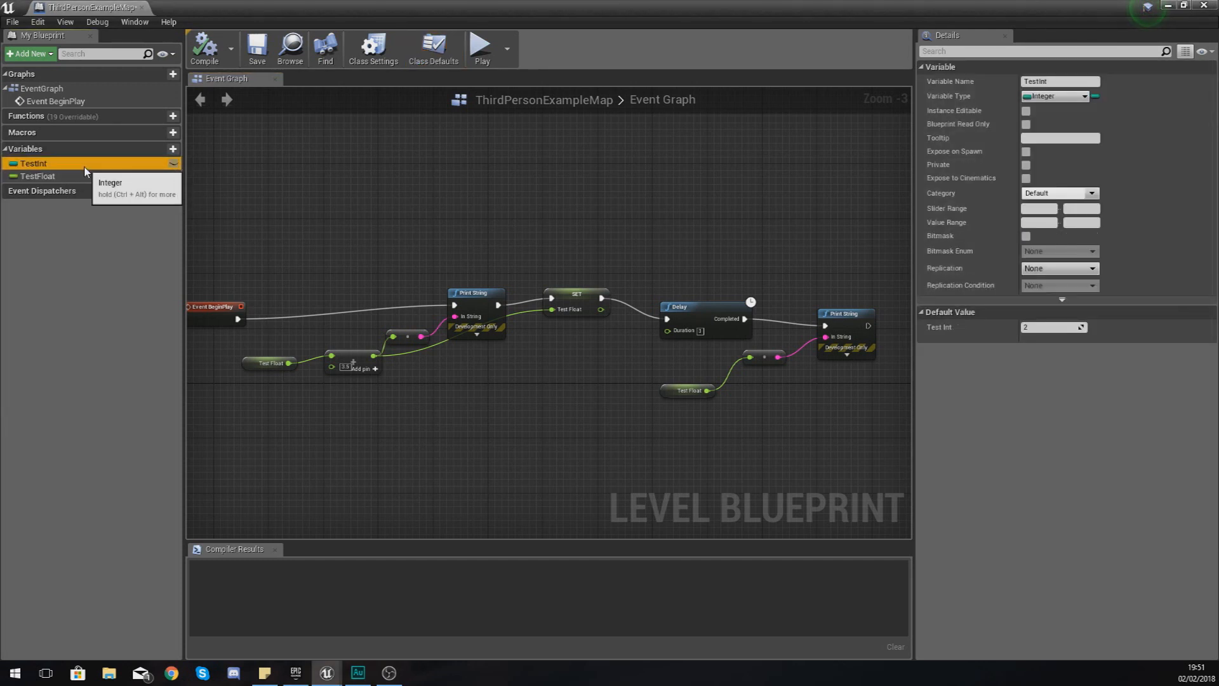
mouse_move(85, 185)
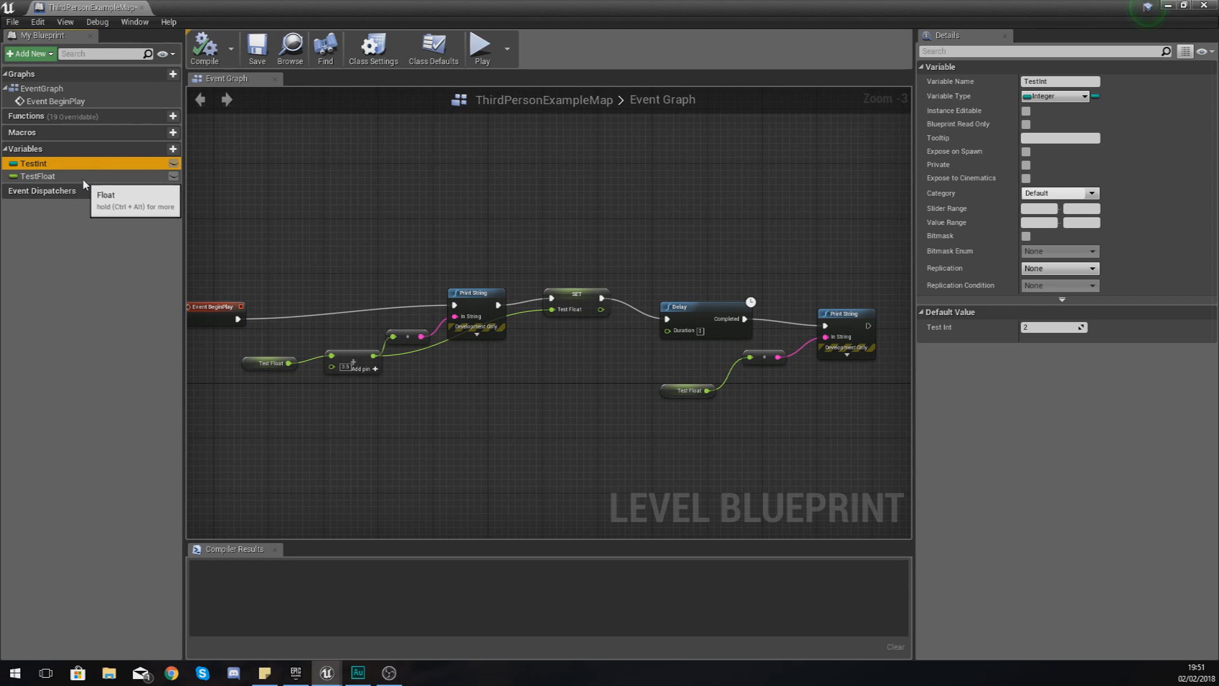
left_click(32, 176)
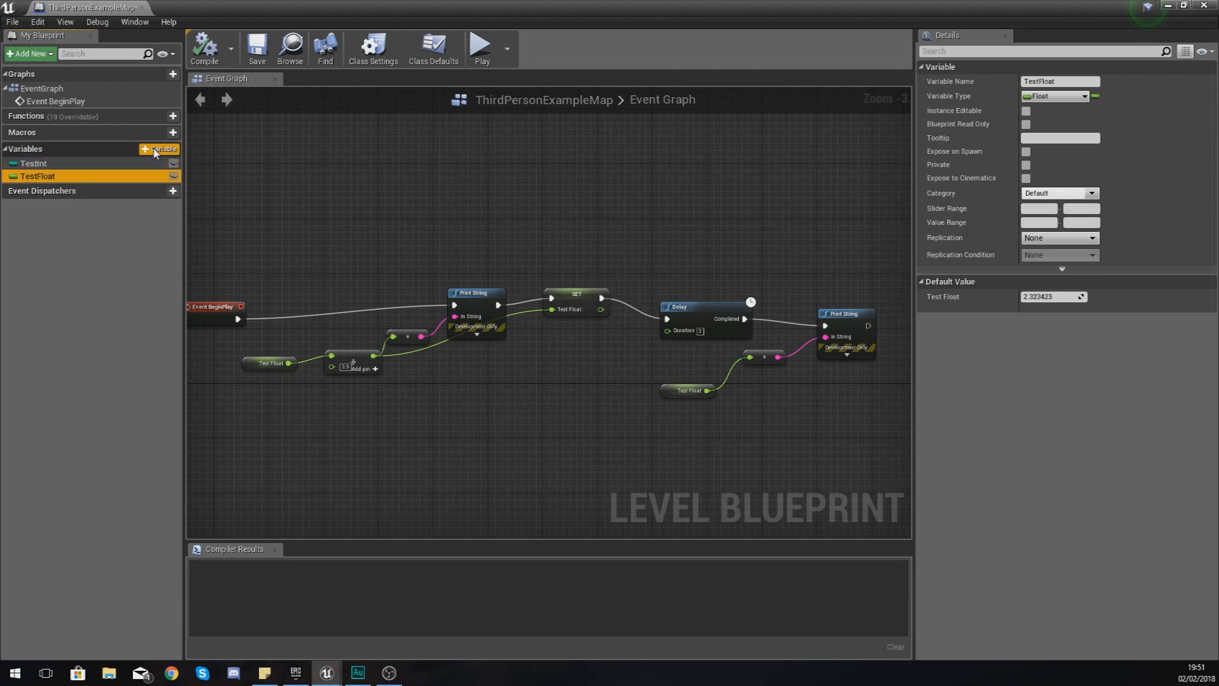
Step: Add a variable NewVar_0, compile, and set its type to Vector
left_click(160, 149)
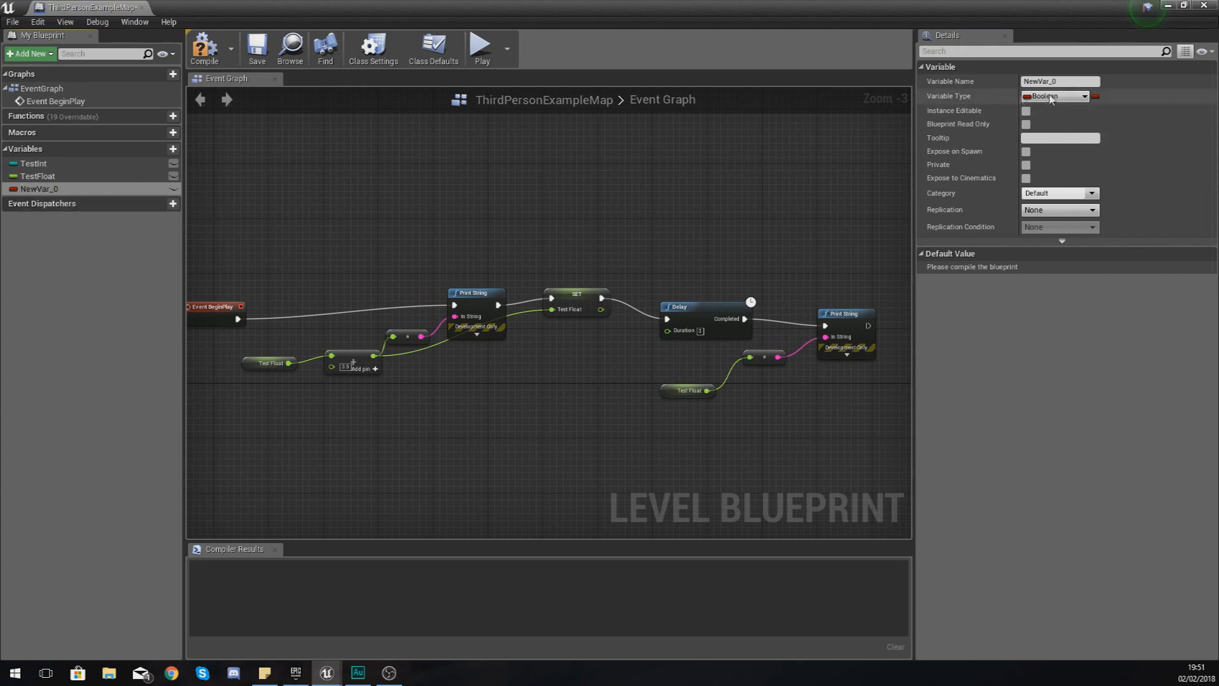
left_click(1055, 96)
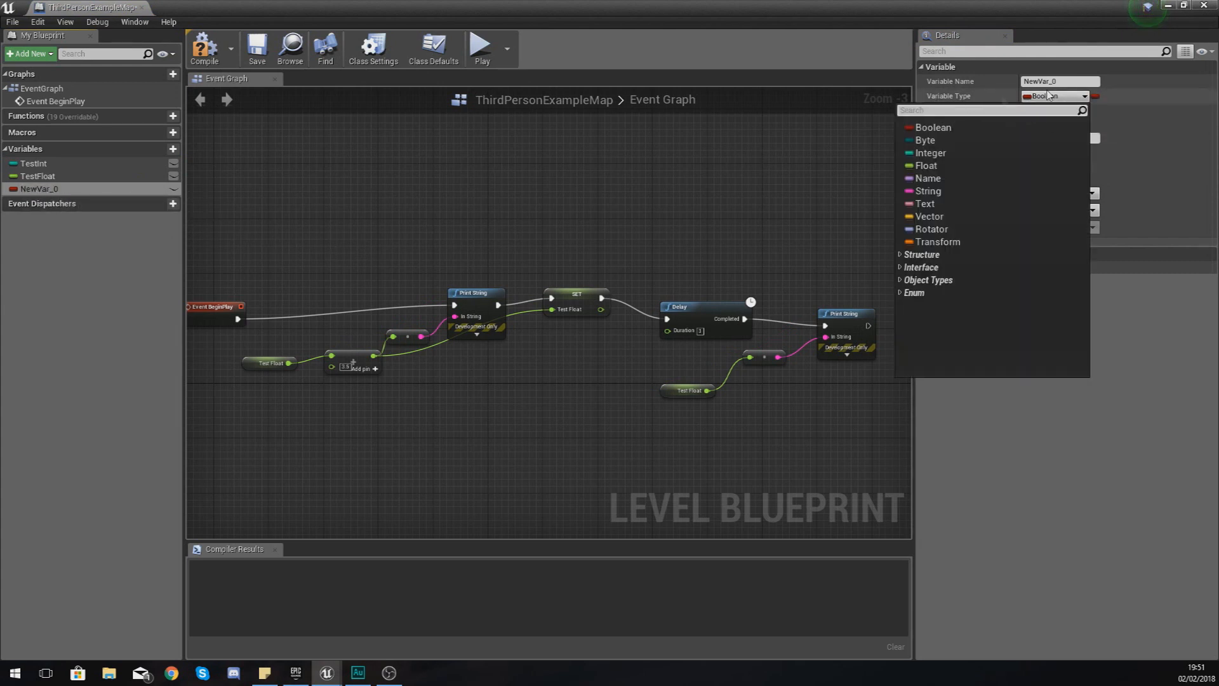
left_click(933, 127)
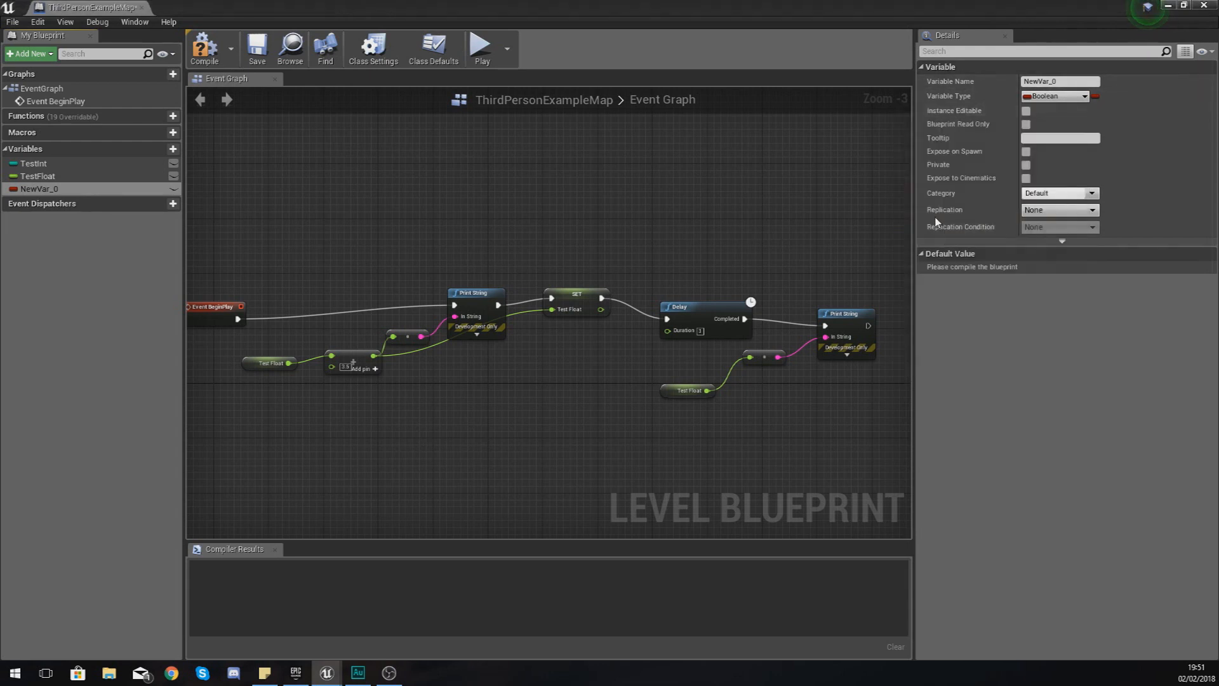
left_click(204, 48)
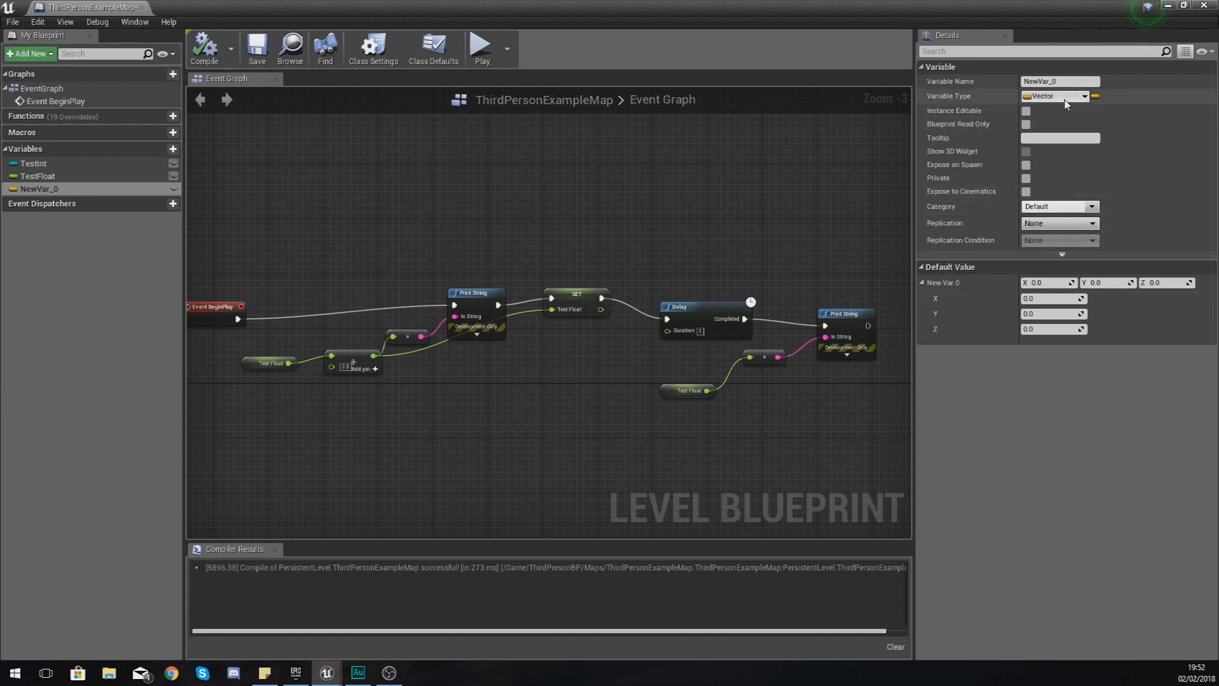
left_click(1083, 96)
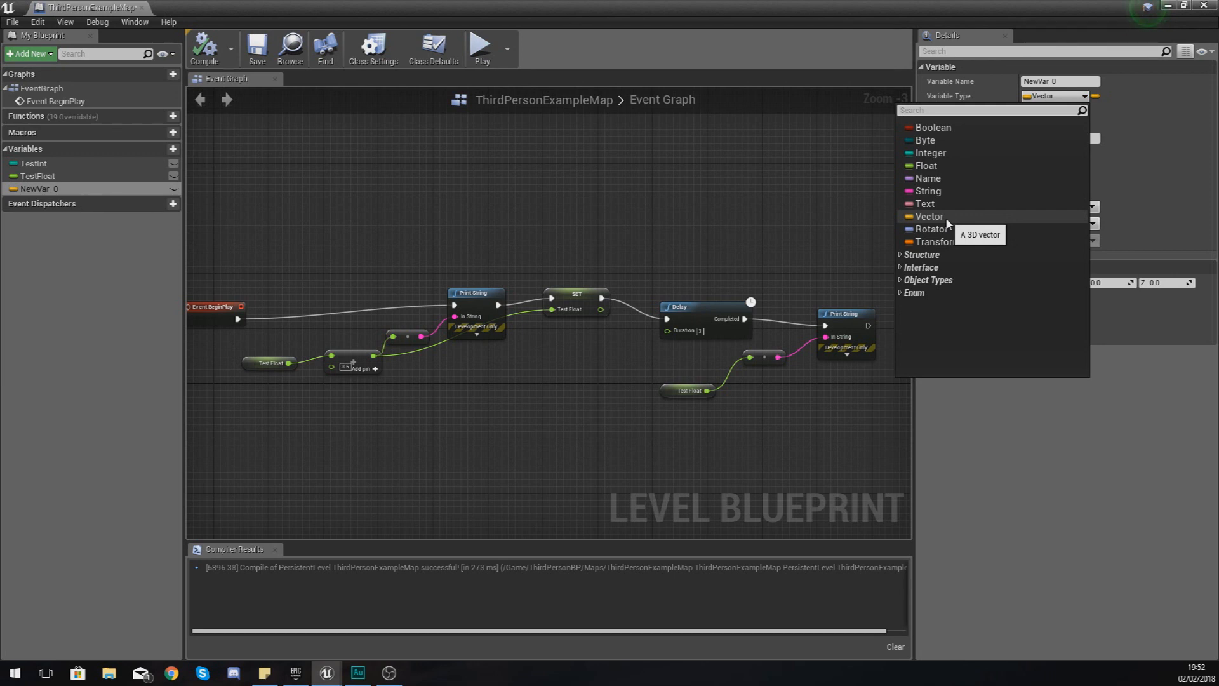
left_click(928, 216)
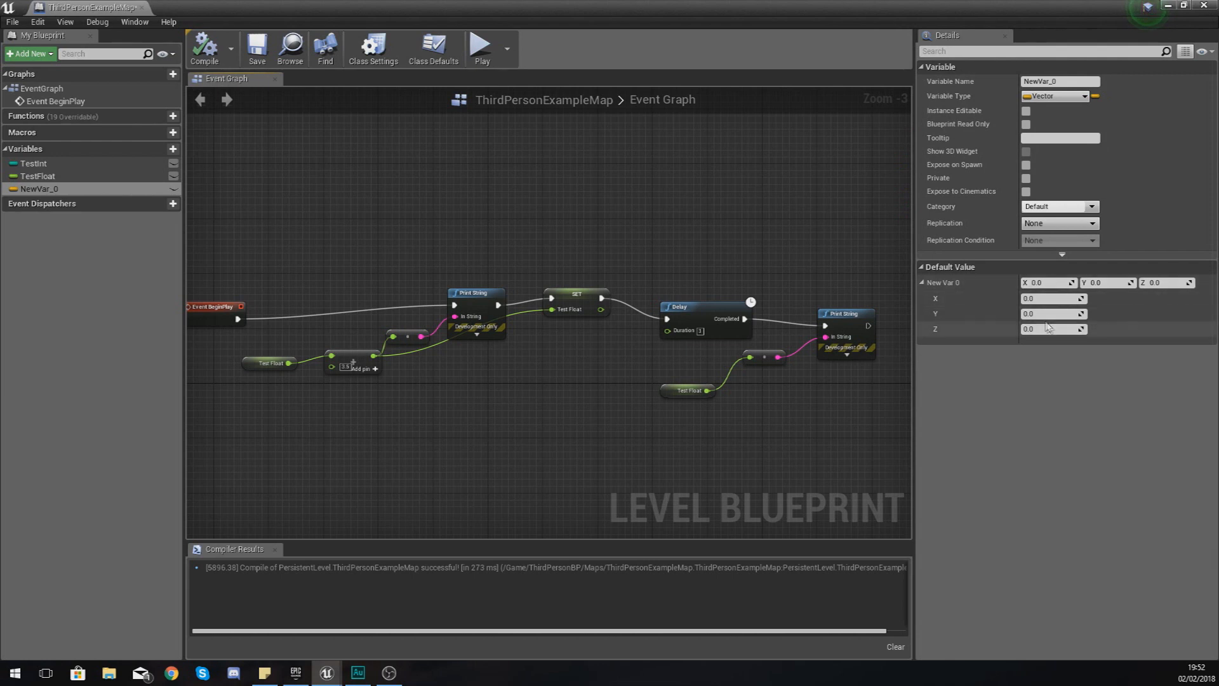
mouse_move(1007, 319)
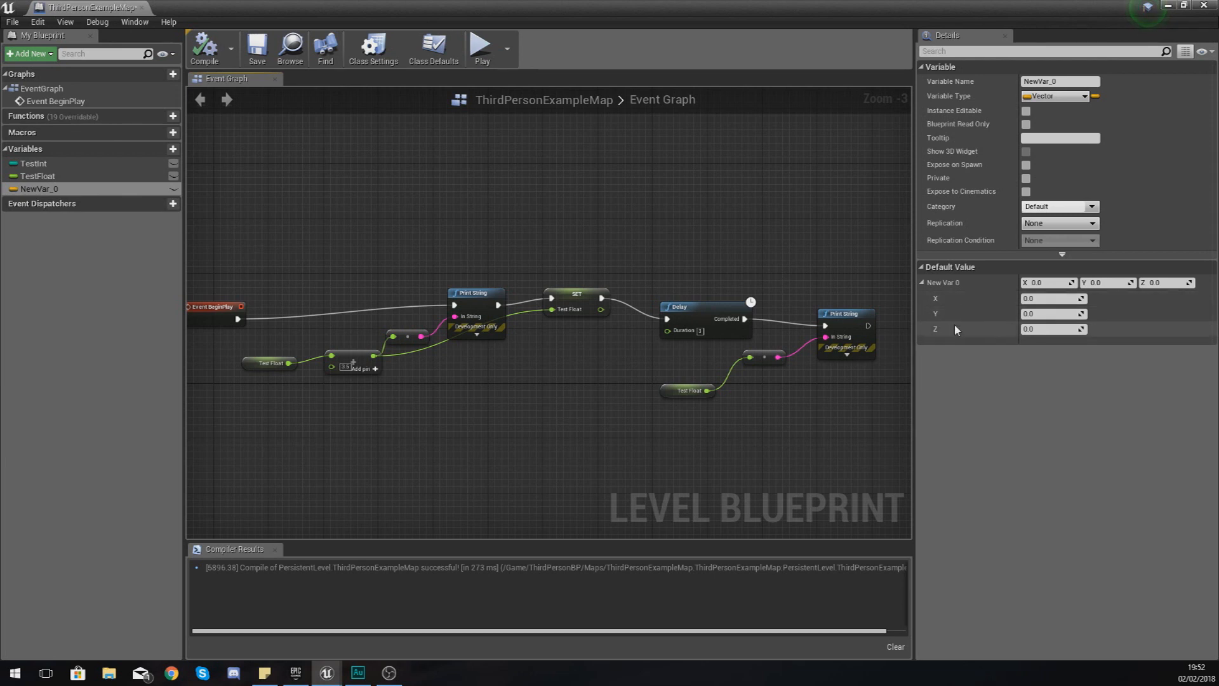
mouse_move(944, 336)
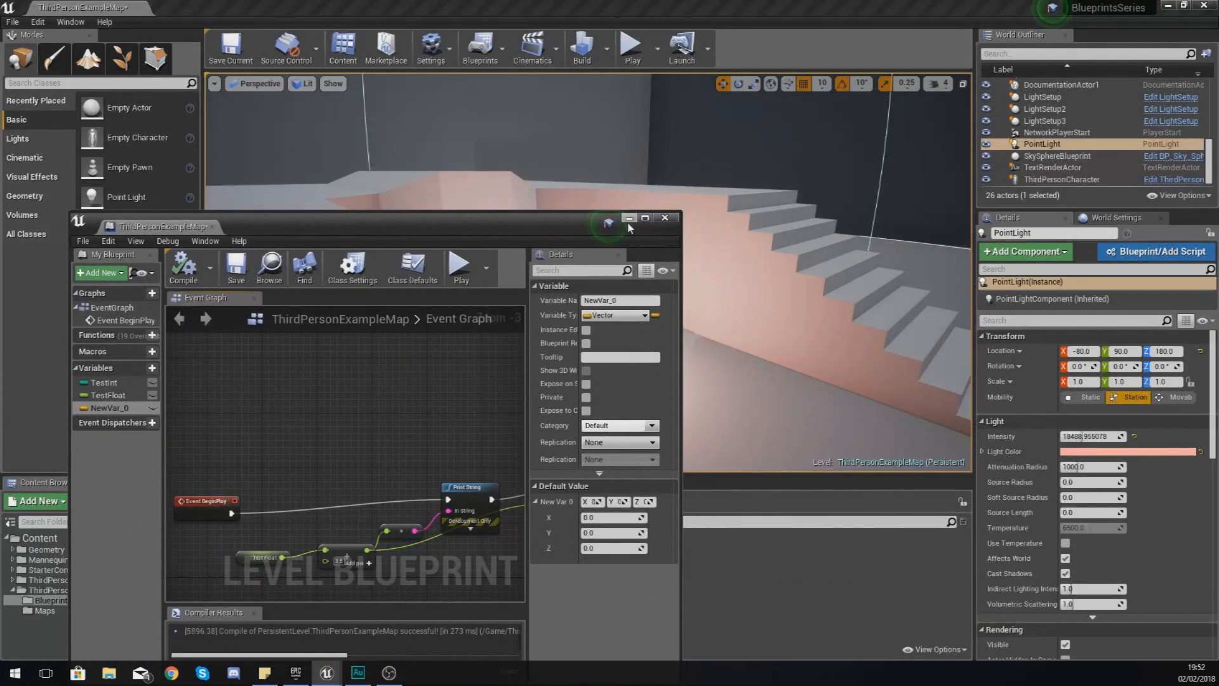
left_click(666, 217)
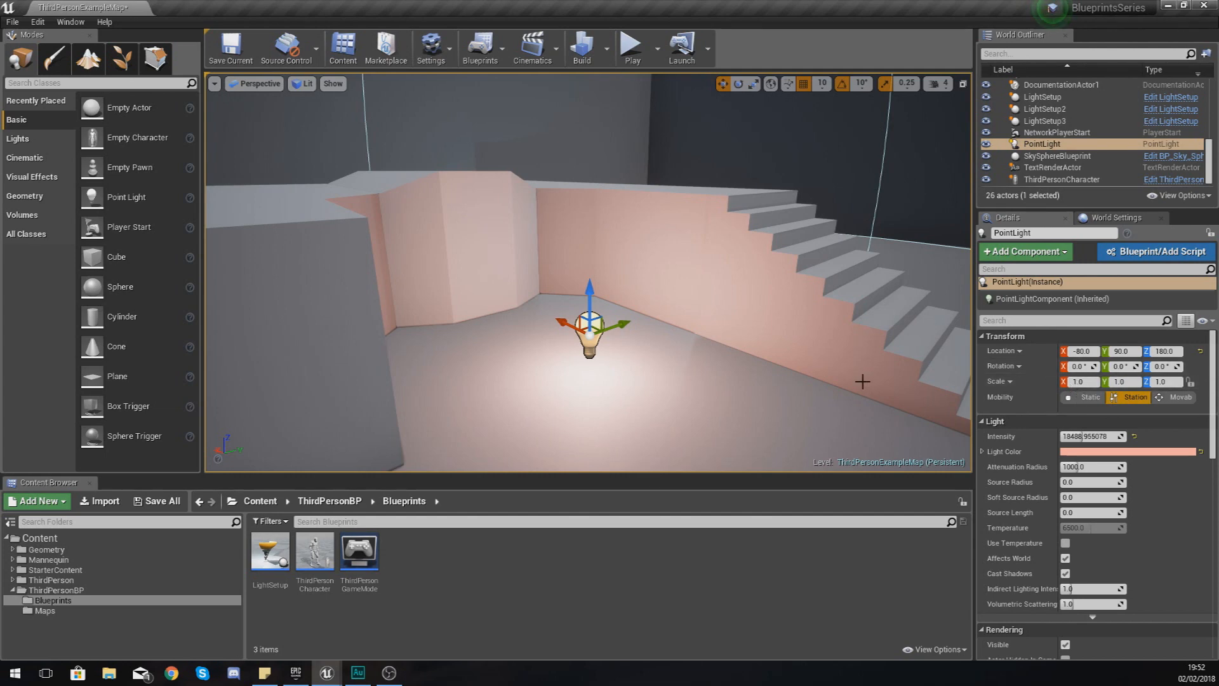
left_click(479, 43)
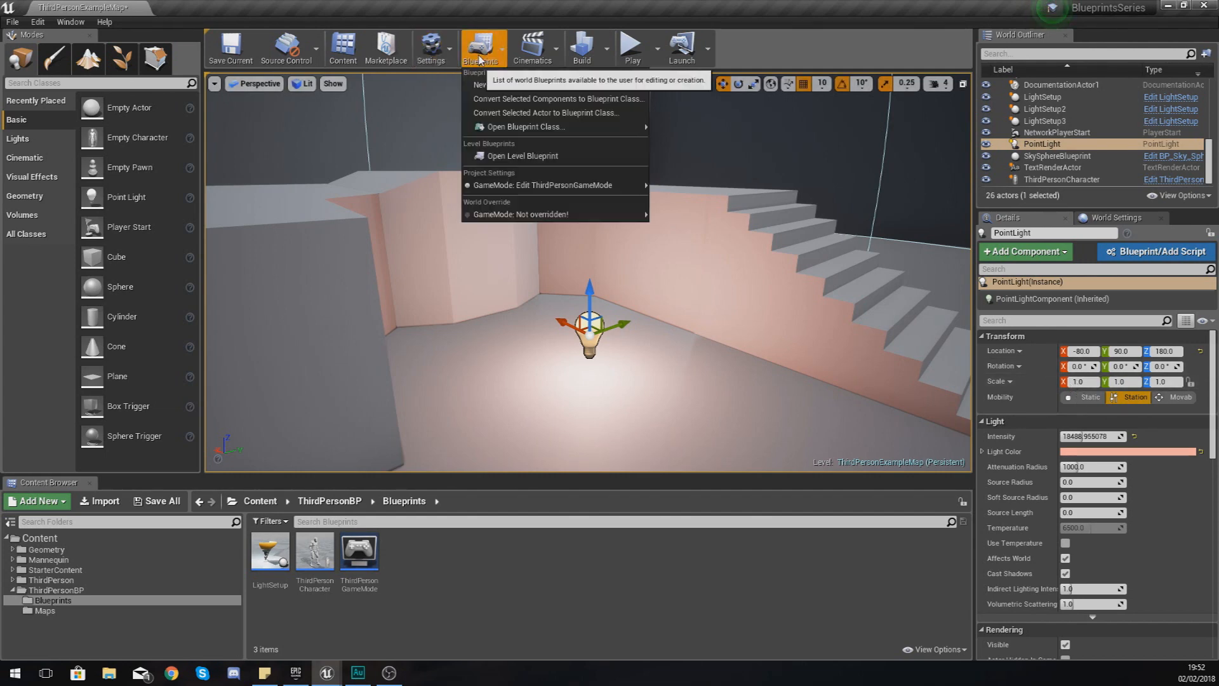
left_click(524, 156)
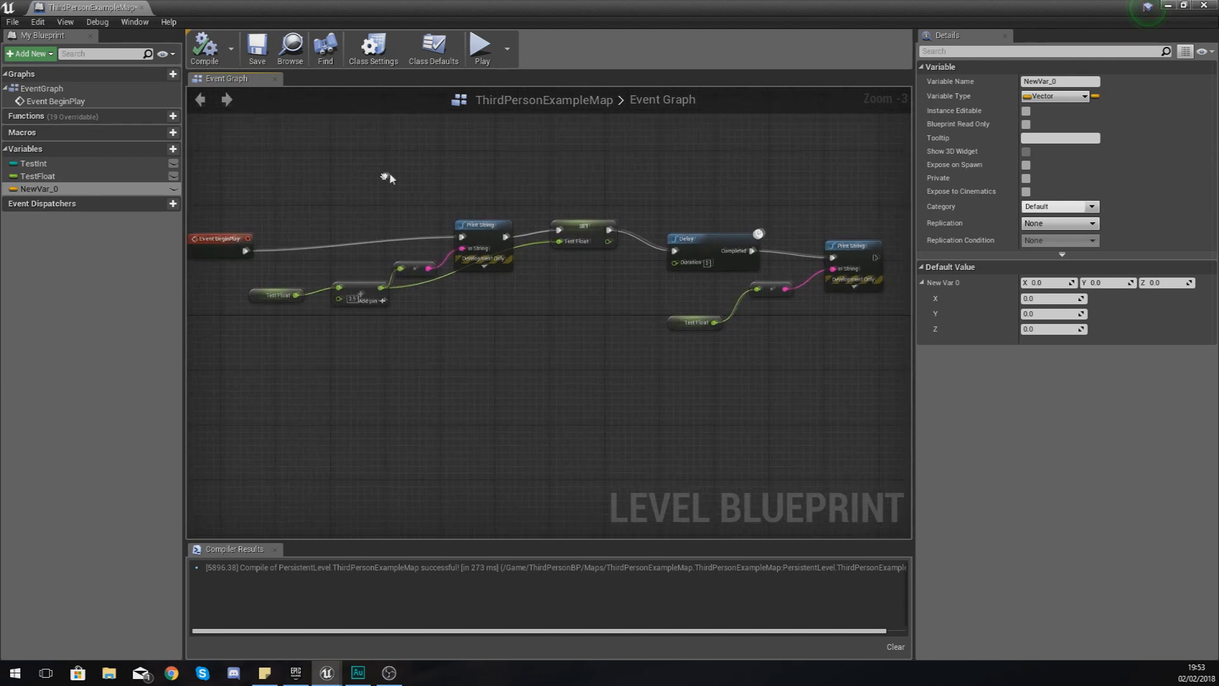
Step: Rename NewVar_0 to TestVector from its right-click menu
right_click(35, 188)
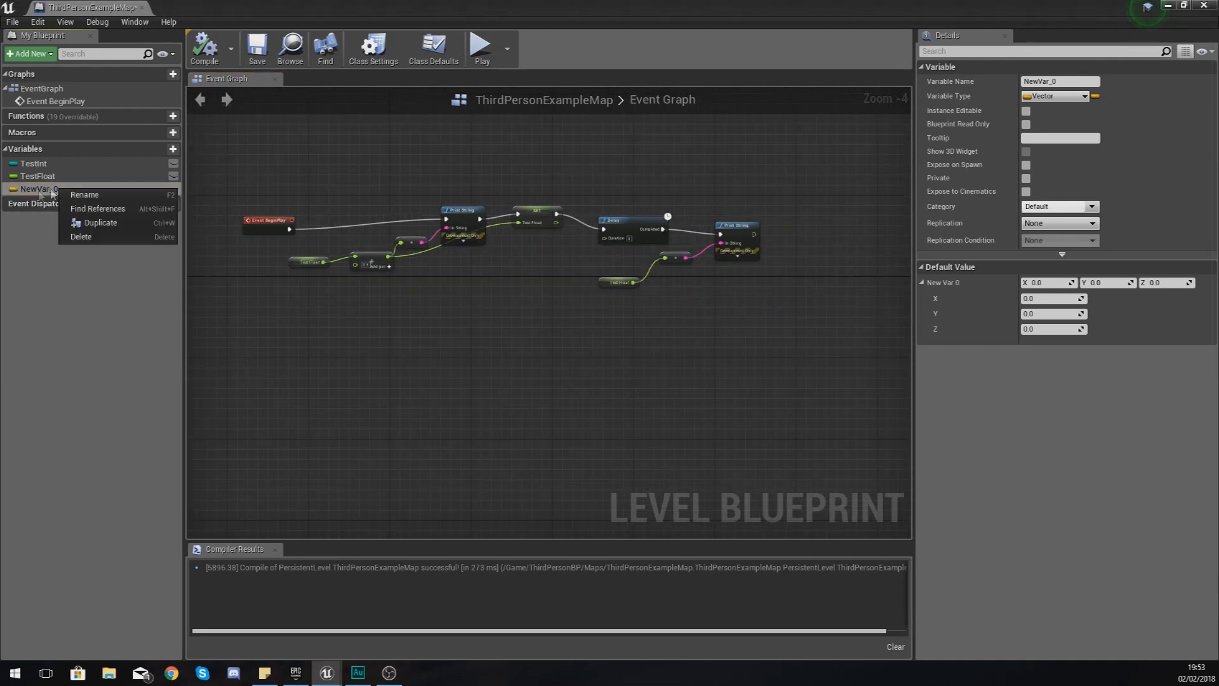
left_click(85, 195)
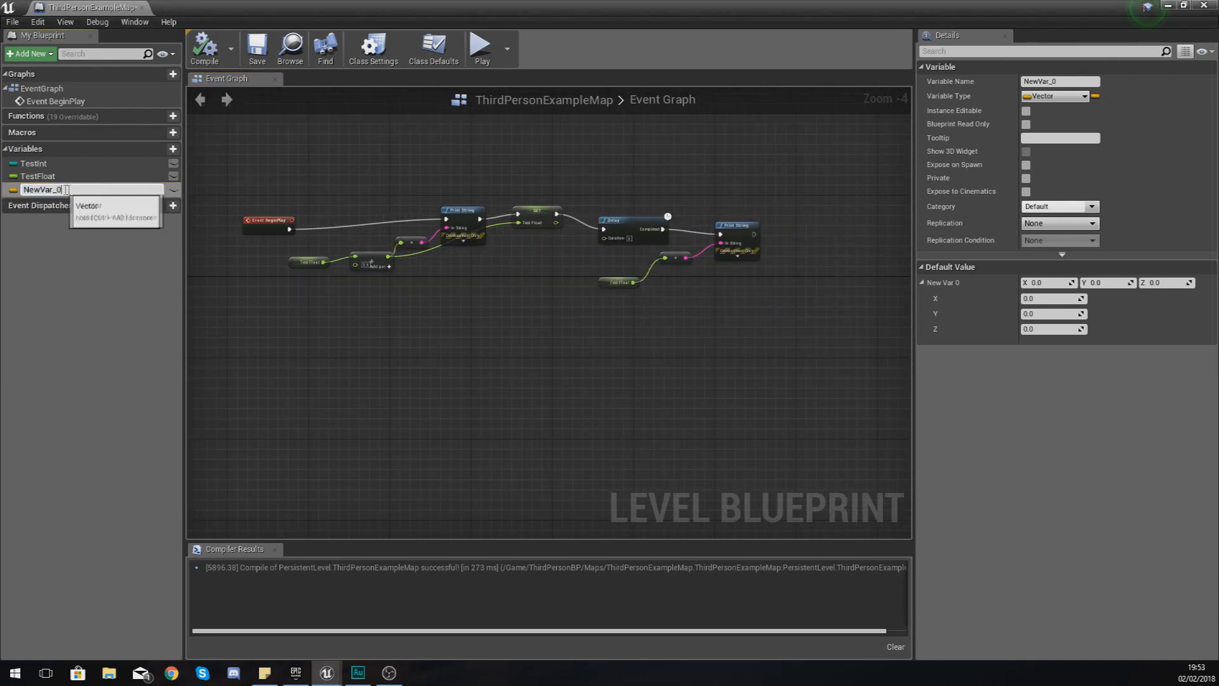
right_click(35, 187)
type("TestVector")
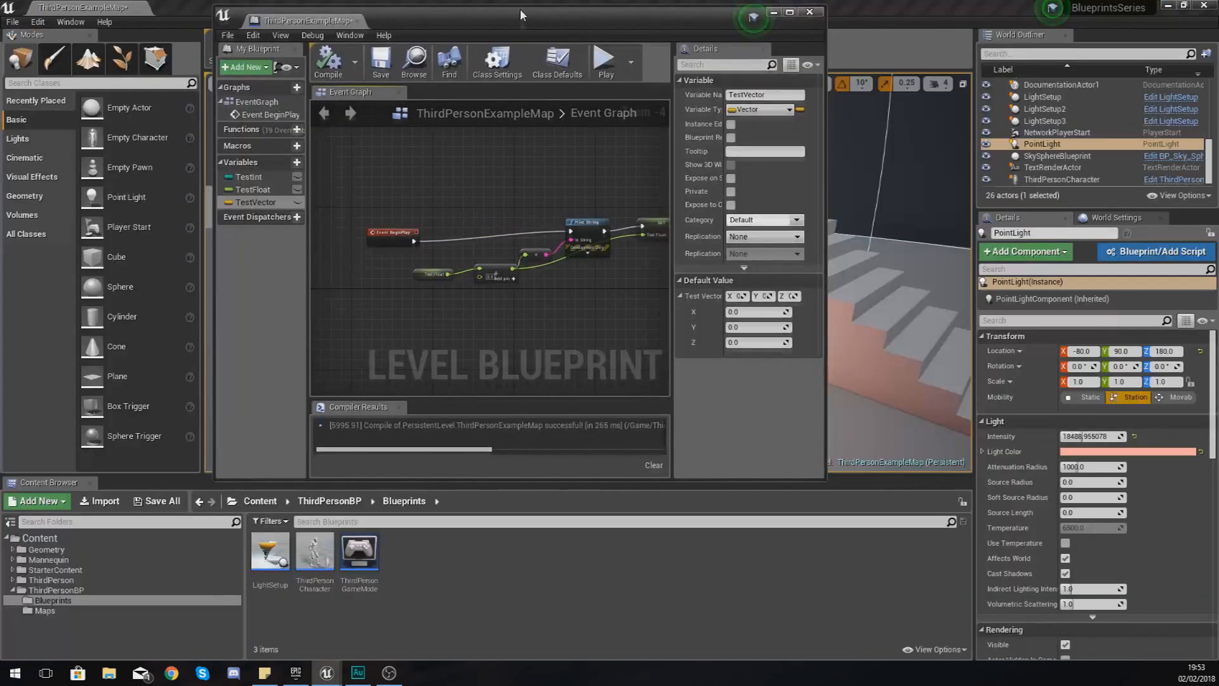
Step: Add a GetActorLocation node for PointLight and move the PointLight reference below Event BeginPlay
left_click(781, 13)
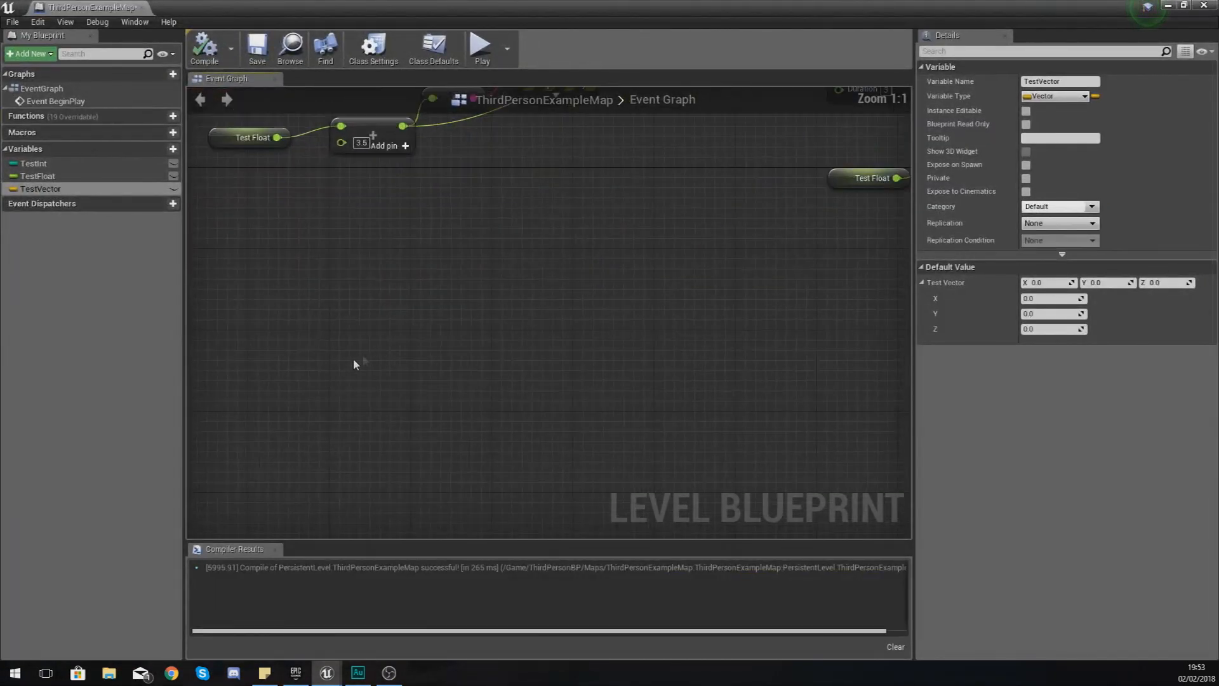
scroll("down", 3)
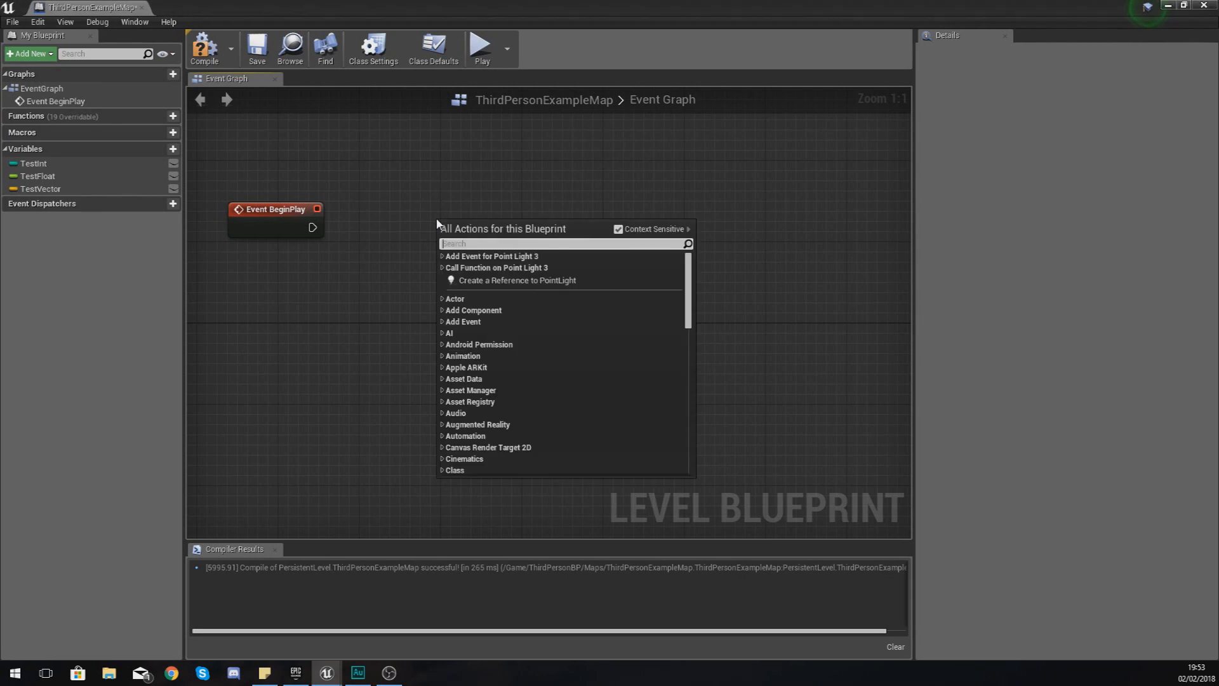
type("get")
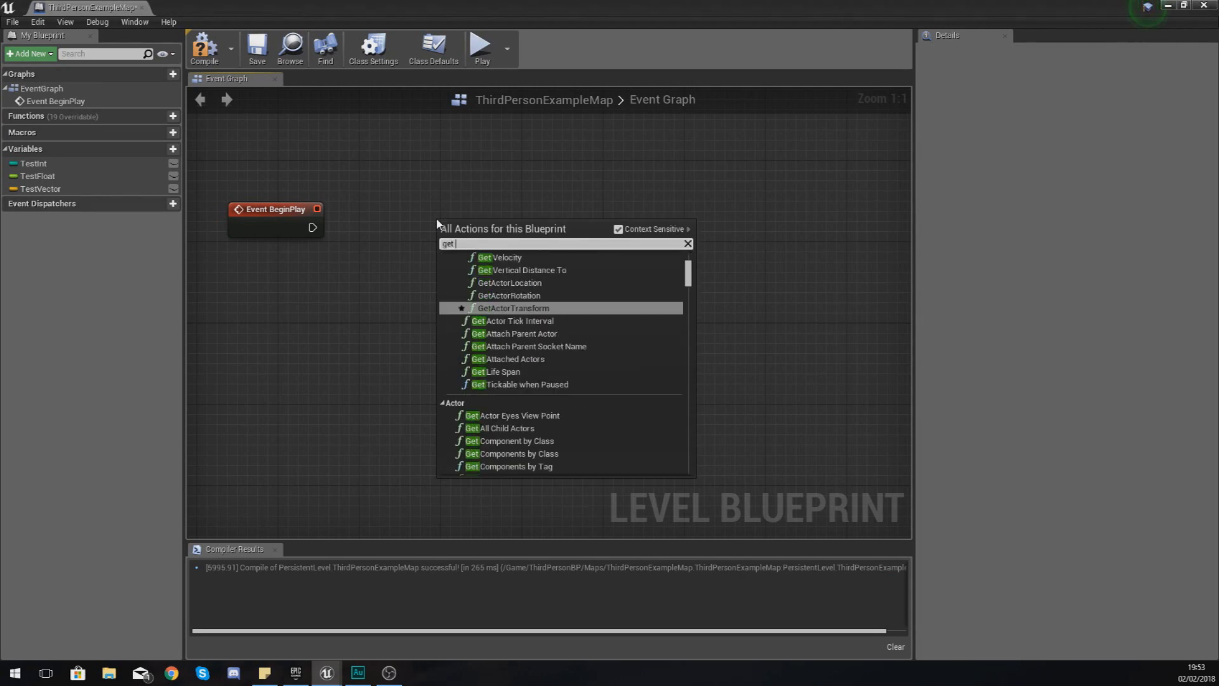
mouse_move(508, 283)
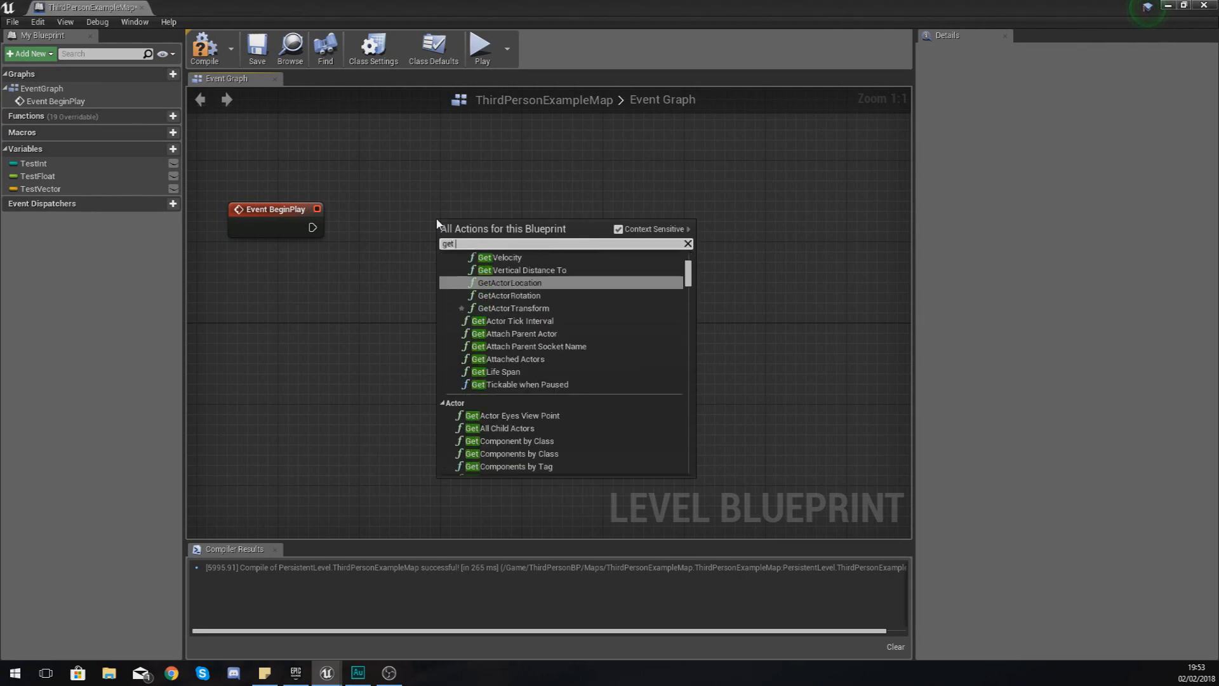
left_click(508, 282)
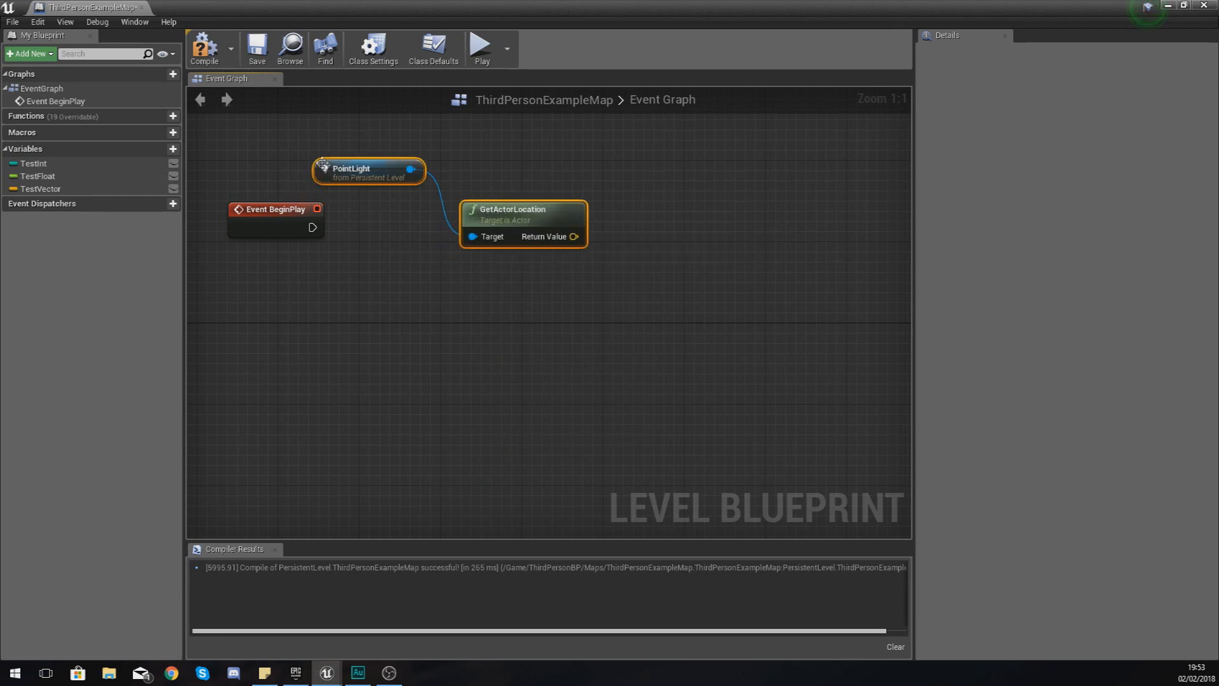
mouse_move(364, 182)
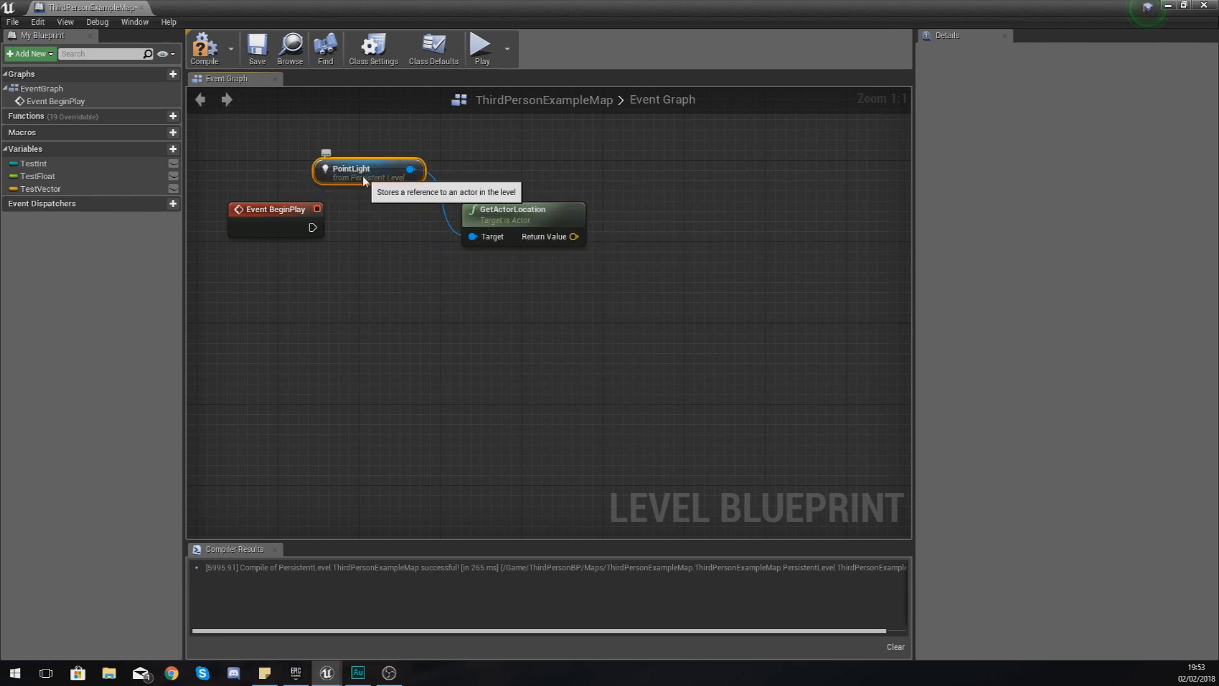
left_click_drag(370, 169, 311, 315)
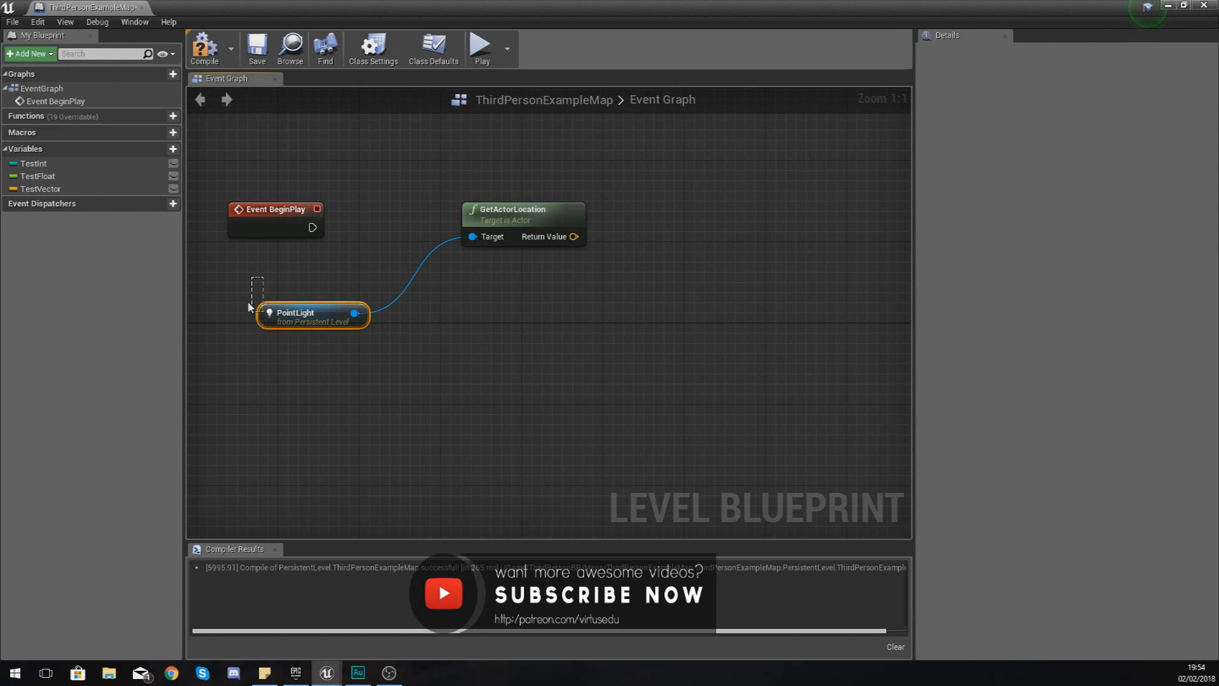
Step: Set TestVector from GetActorLocation's Return Value
left_click(320, 285)
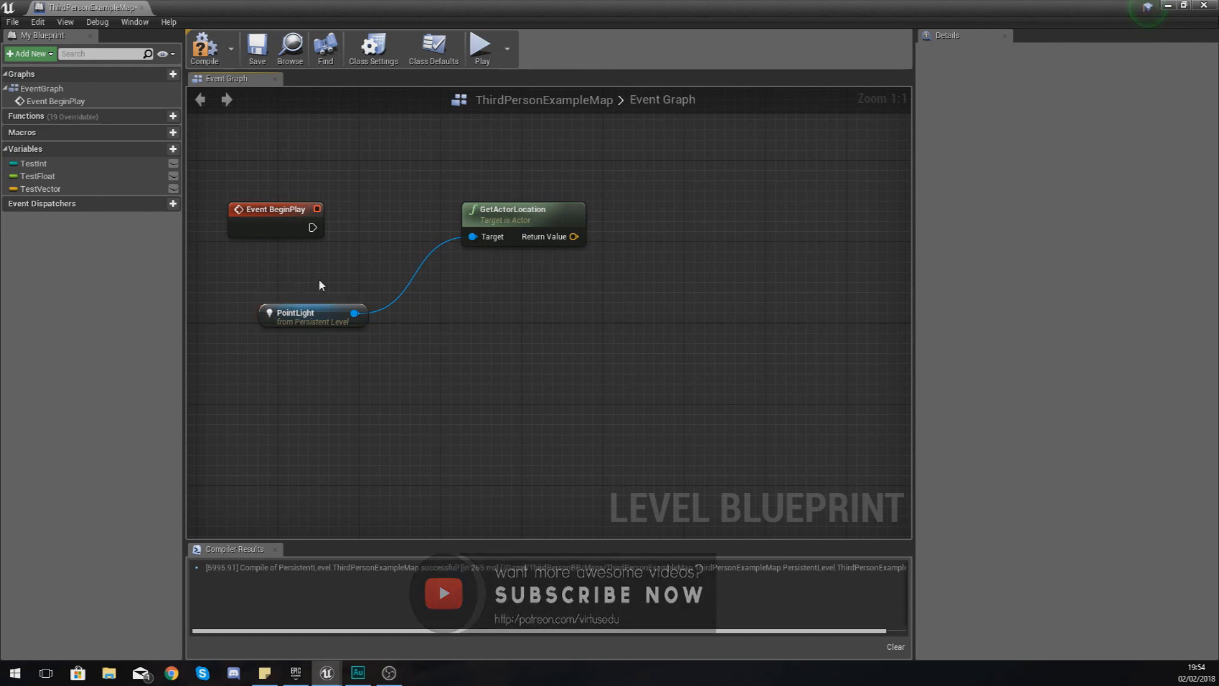
left_click_drag(575, 236, 677, 179)
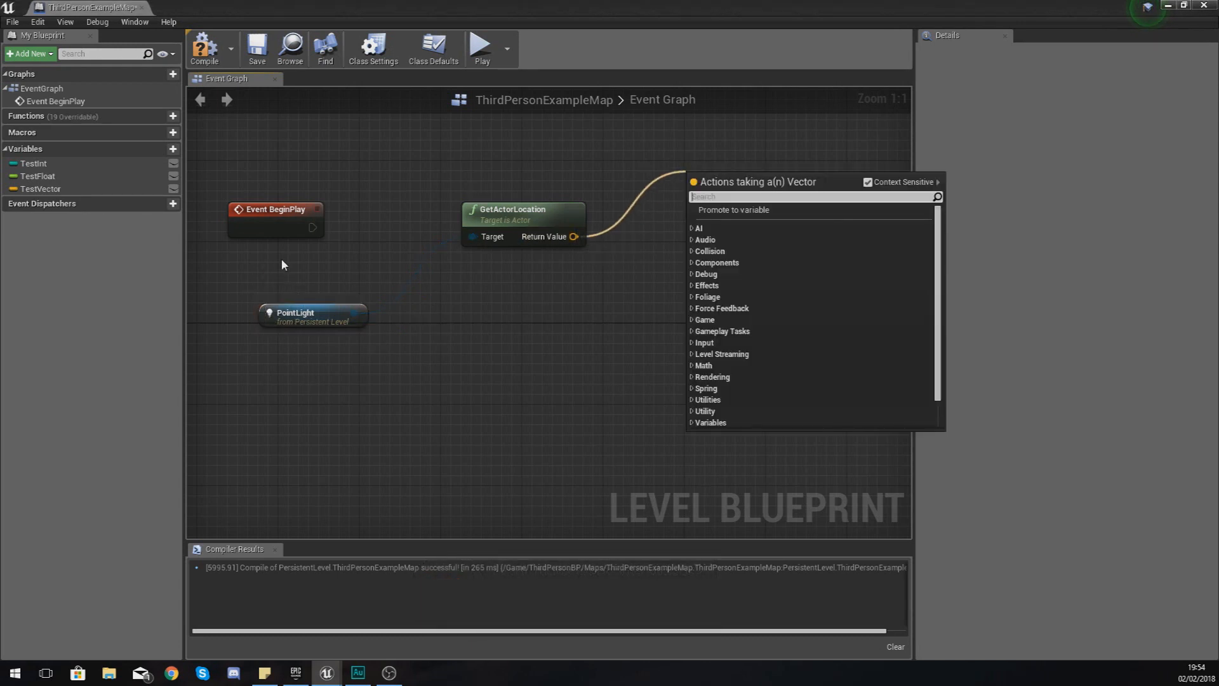
type("set te")
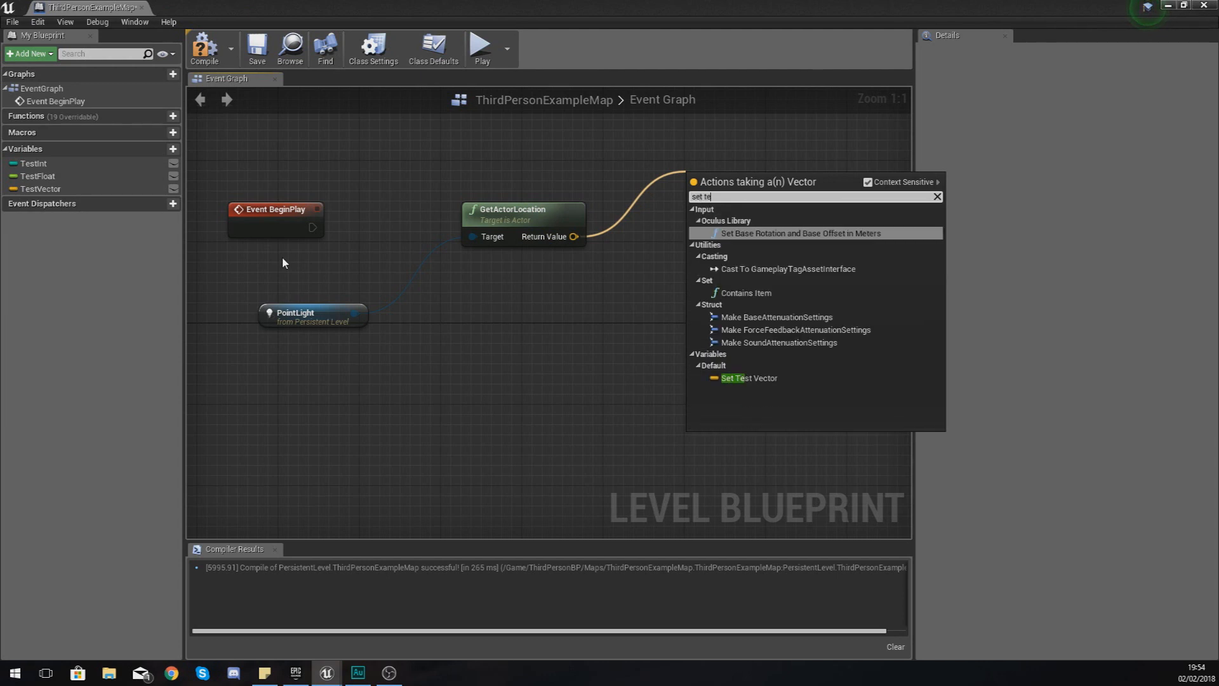
left_click(749, 378)
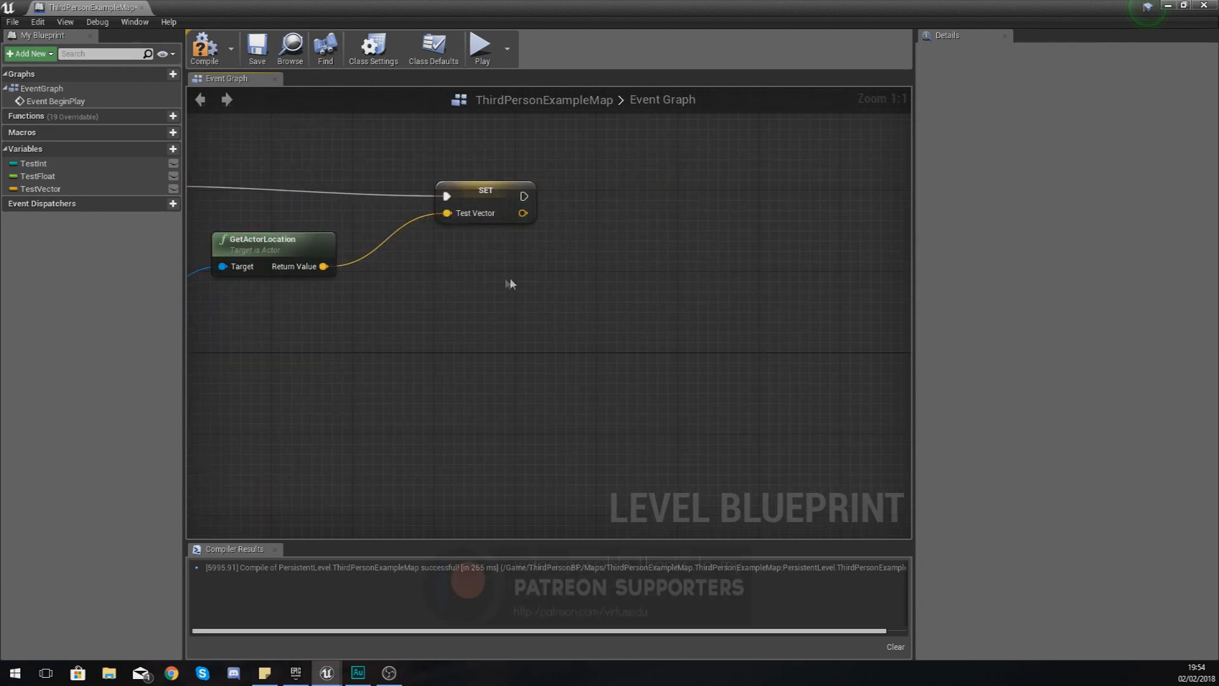
Step: Chain a Print String after the set, printing the TestVector value
left_click_drag(524, 195, 617, 204)
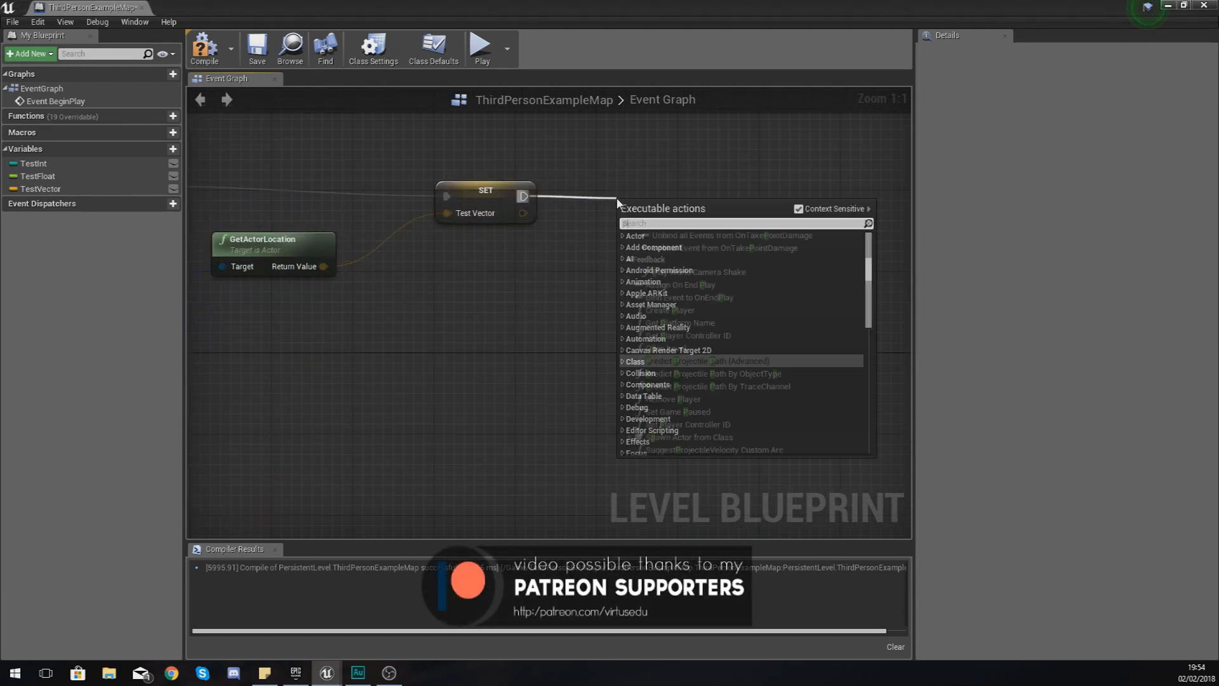
left_click(659, 222)
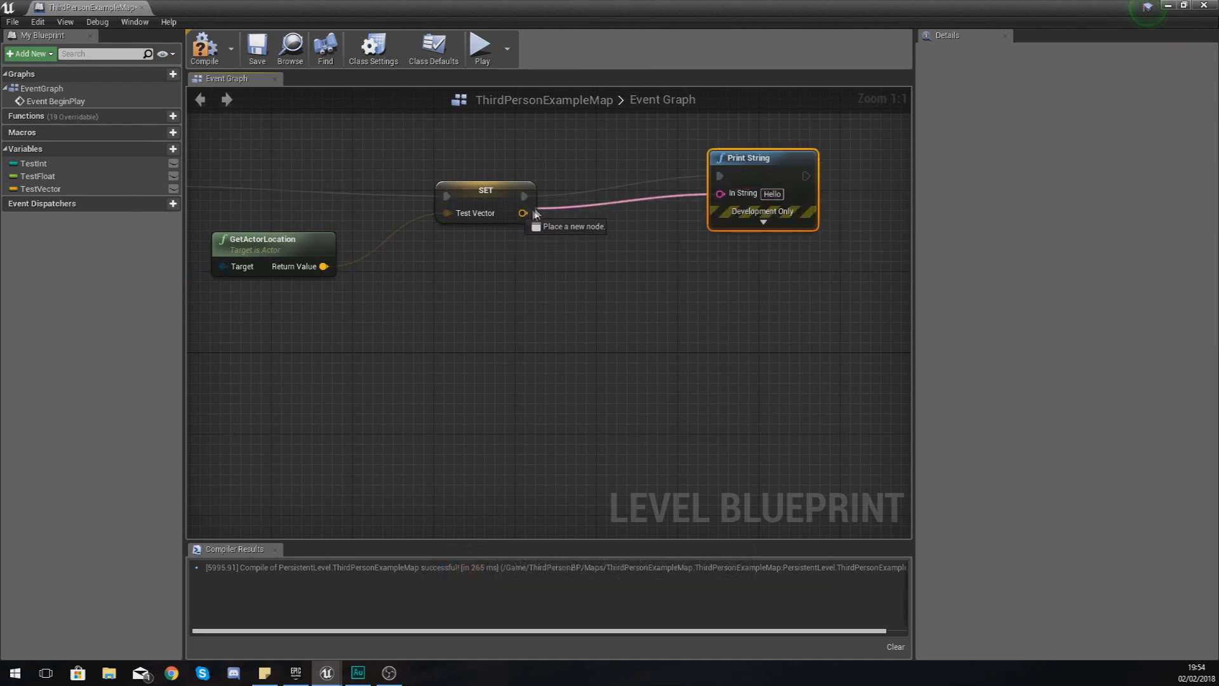
left_click(525, 213)
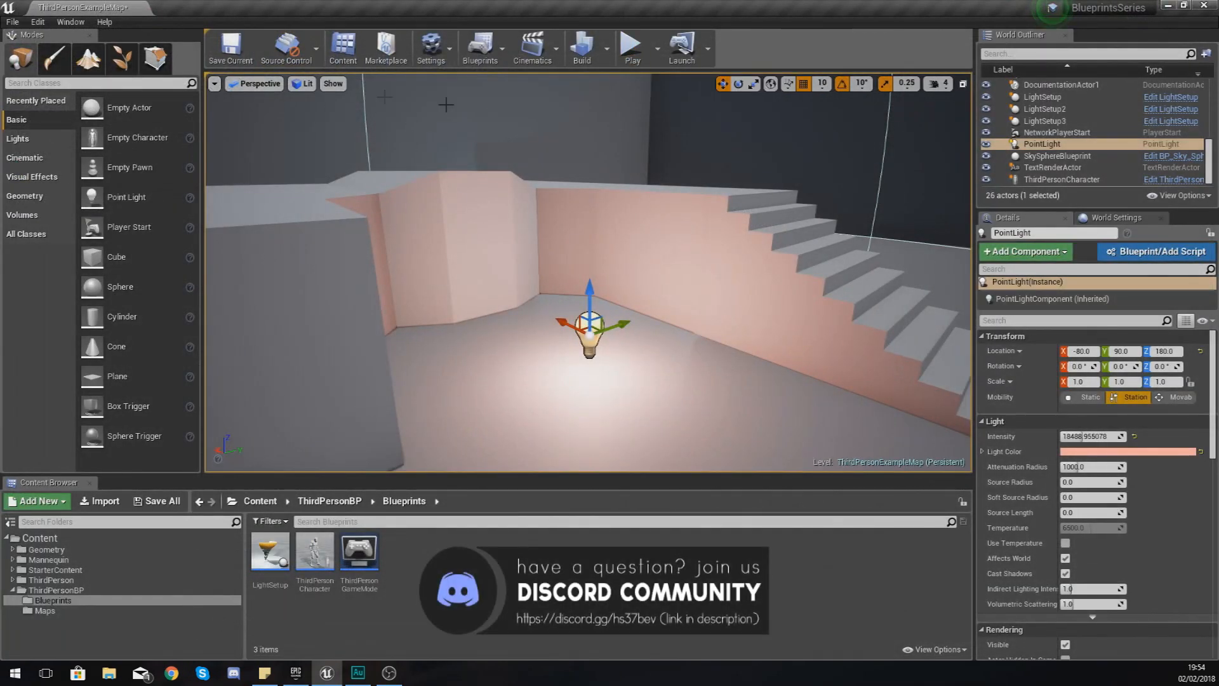
mouse_move(633, 45)
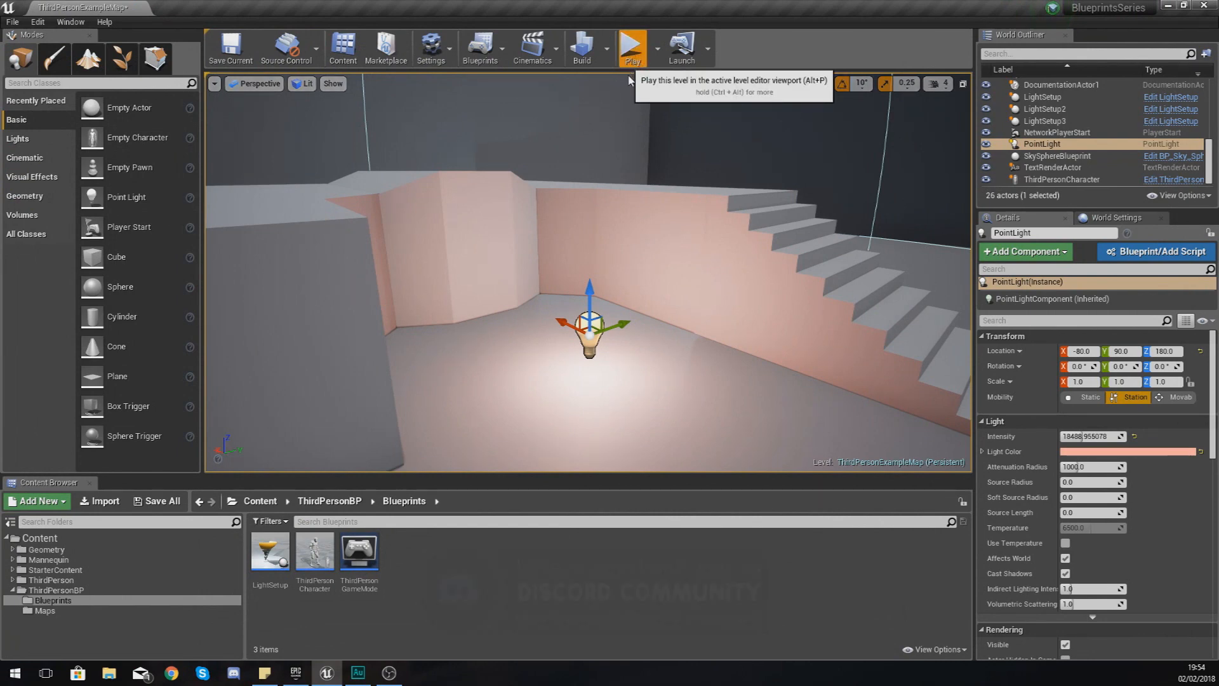
Step: Play-test the level twice, stopping each session
left_click(632, 45)
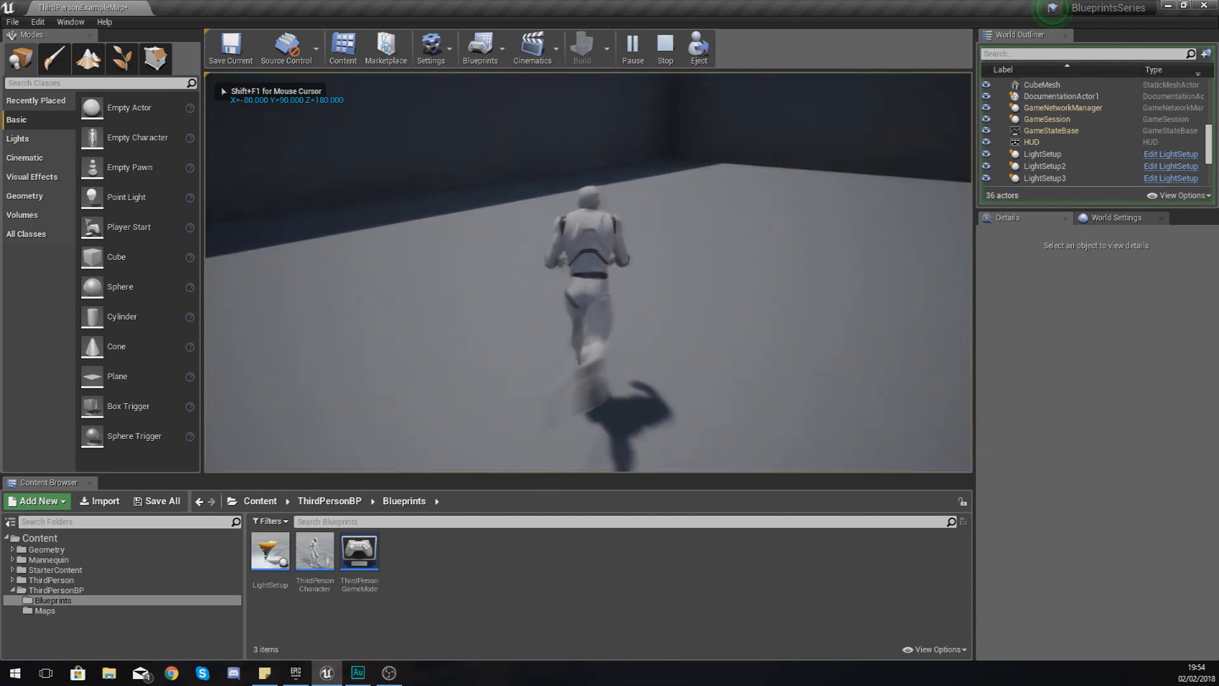
left_click(665, 46)
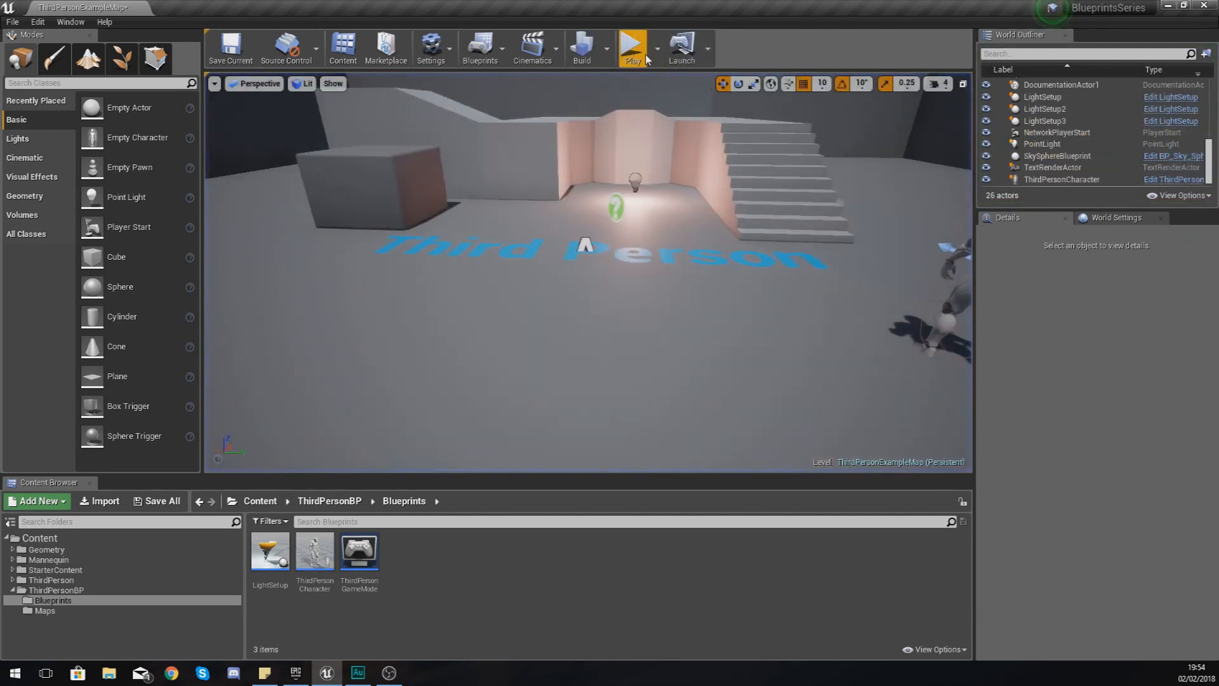
left_click(634, 44)
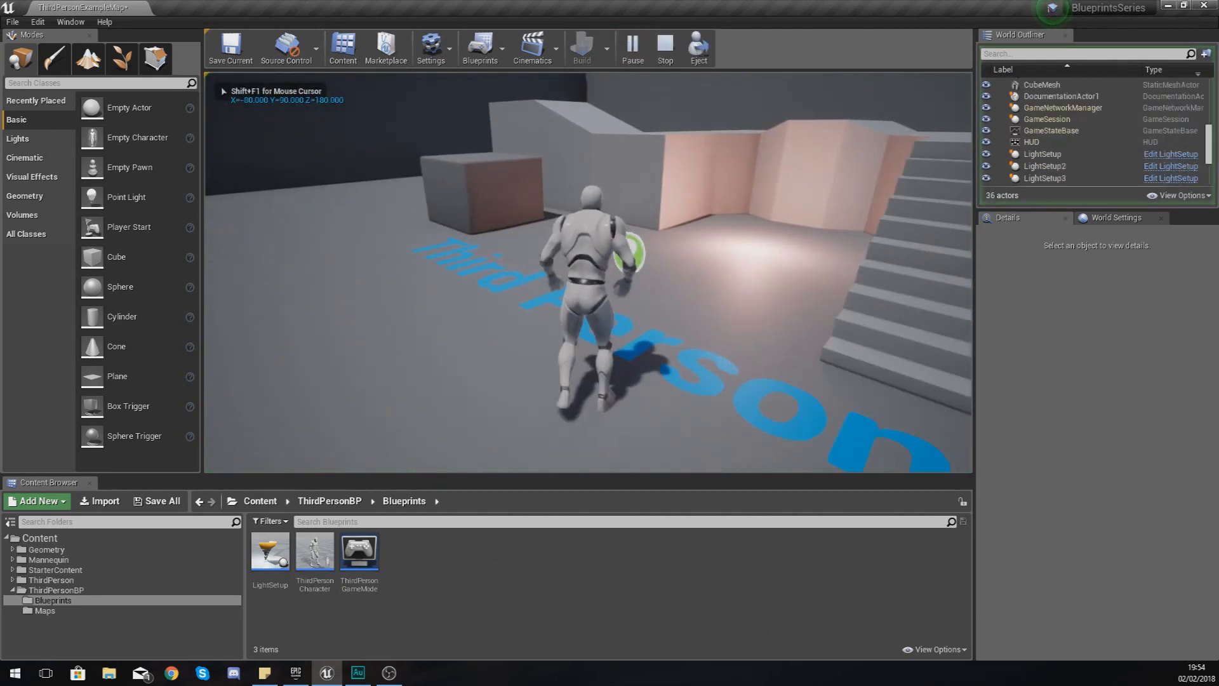
left_click(664, 43)
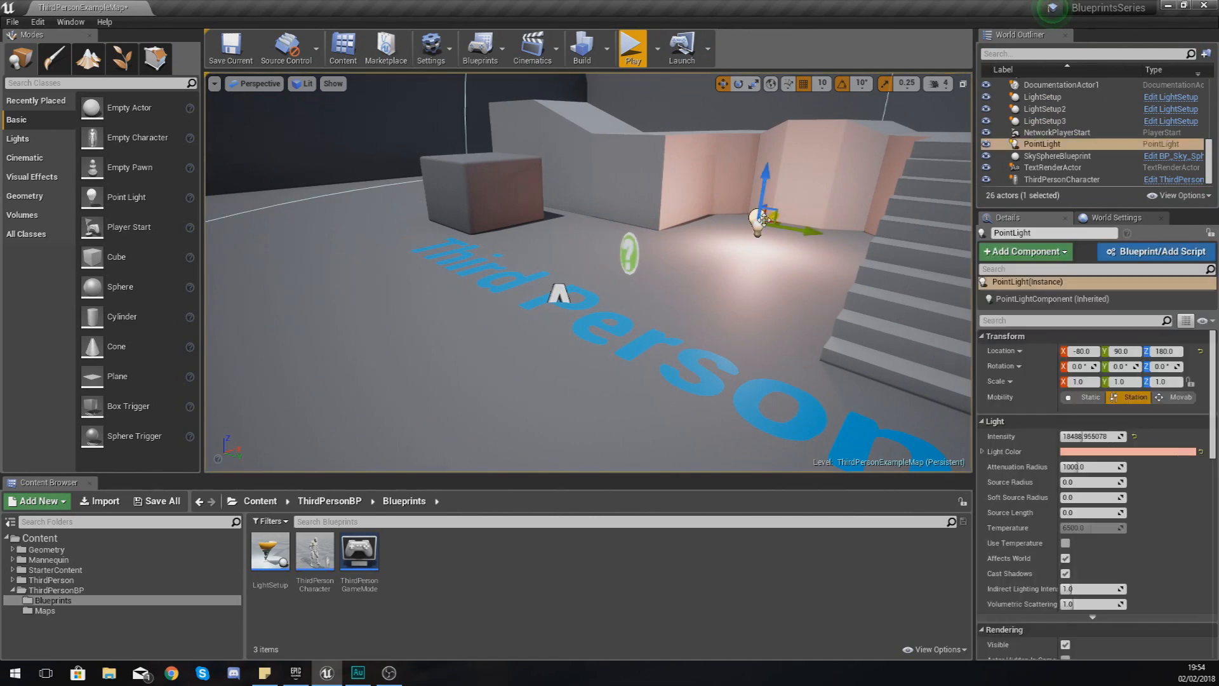
Step: Move the PointLight toward the Third Person lettering and play-test again
left_click_drag(758, 218, 532, 315)
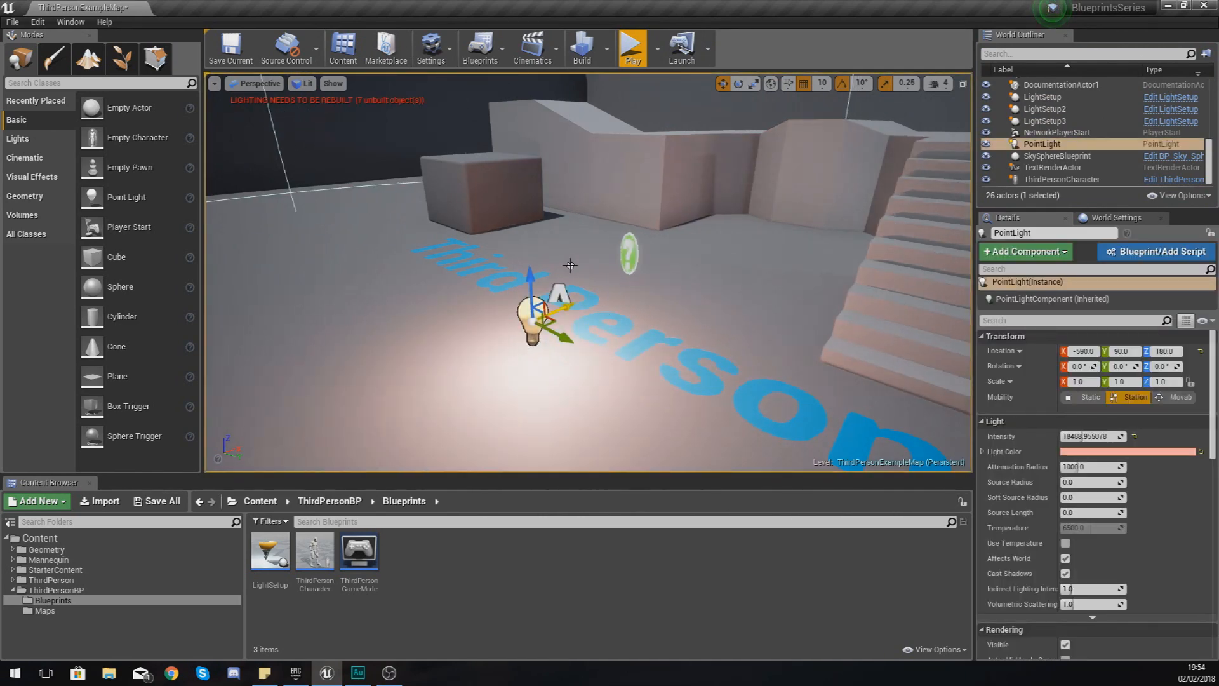
left_click(633, 48)
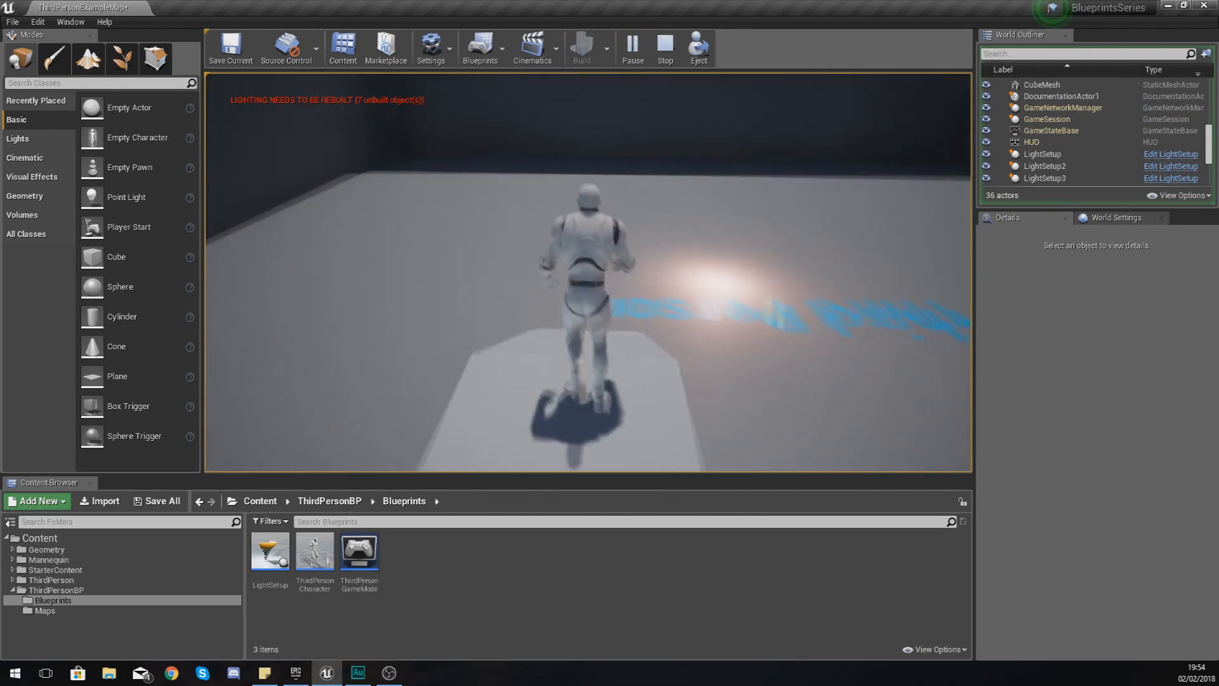
left_click(665, 45)
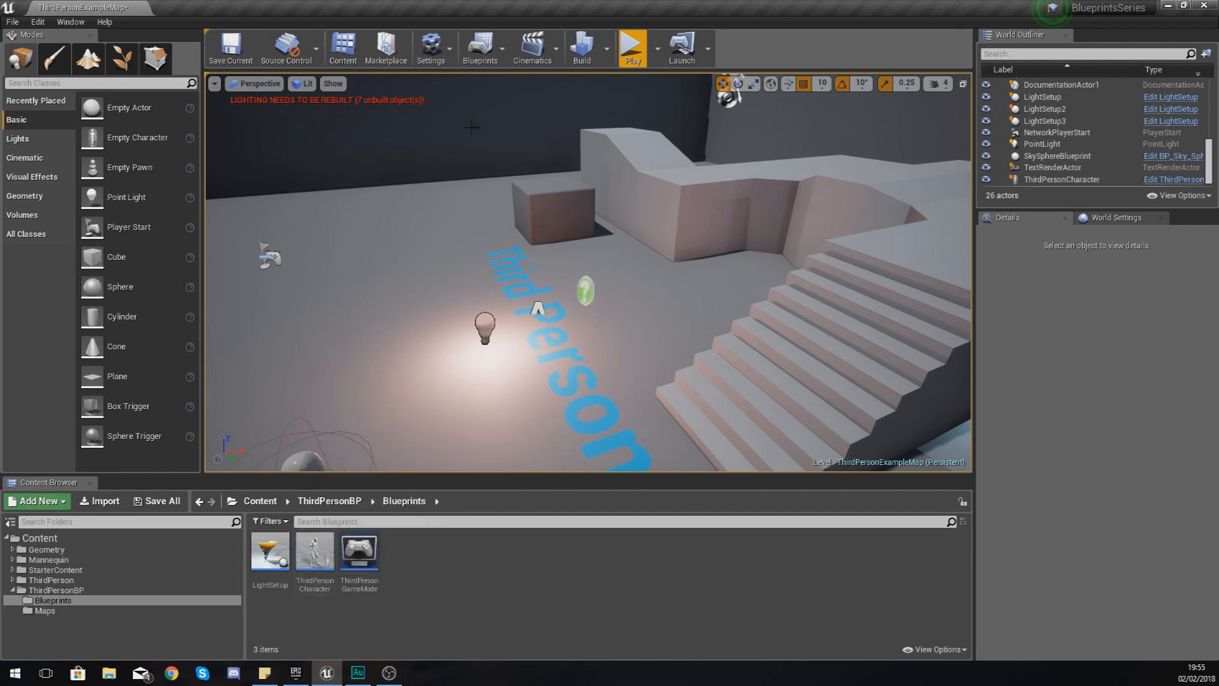
mouse_move(560, 258)
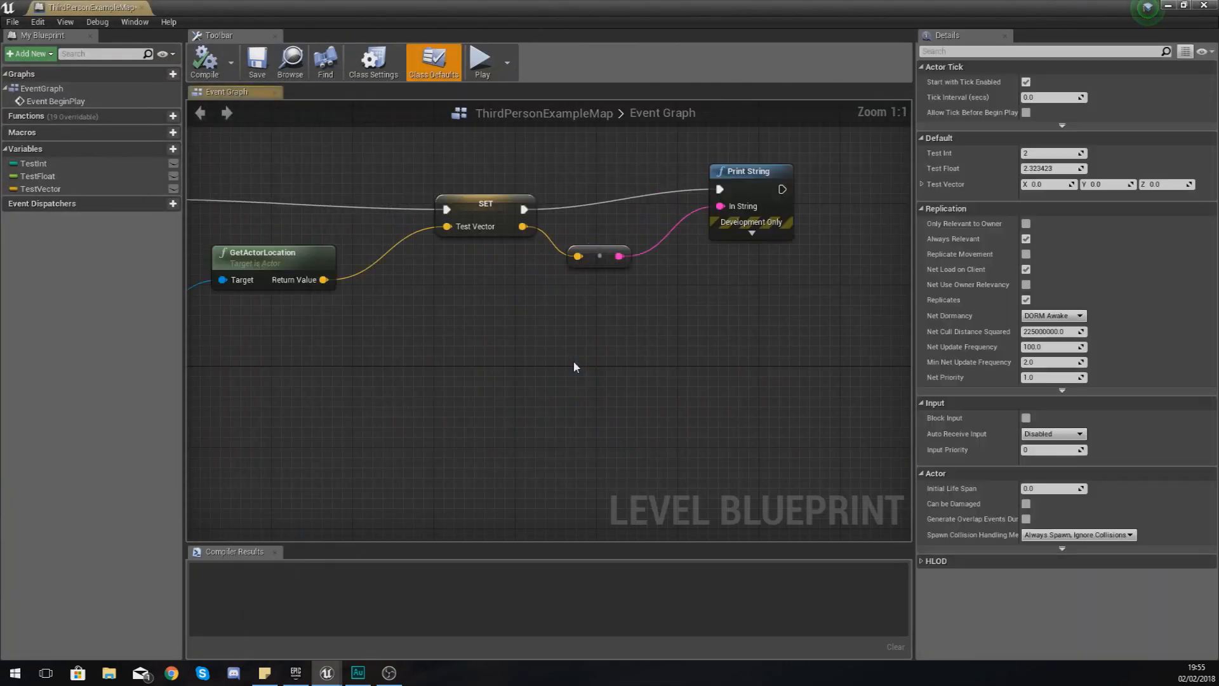
Step: Keep only Event BeginPlay and SetActorLocation, repositioning the SetActorLocation node
left_click_drag(575, 367, 765, 330)
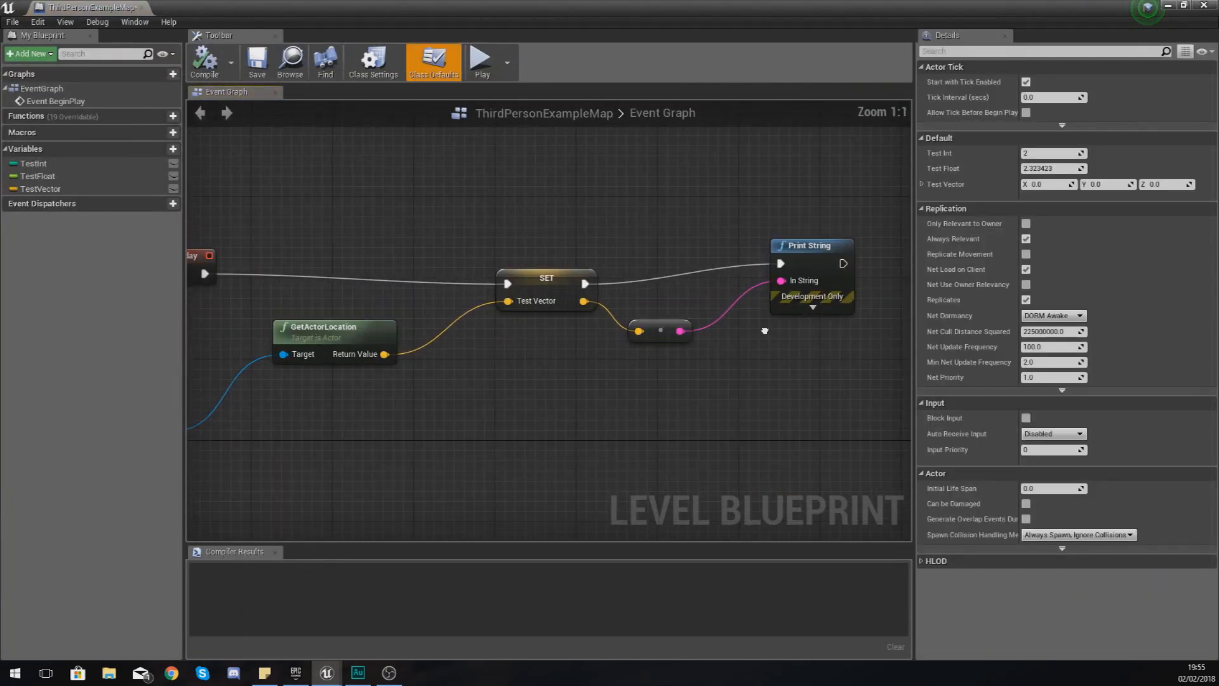
scroll("down", 3)
type("set actor lo")
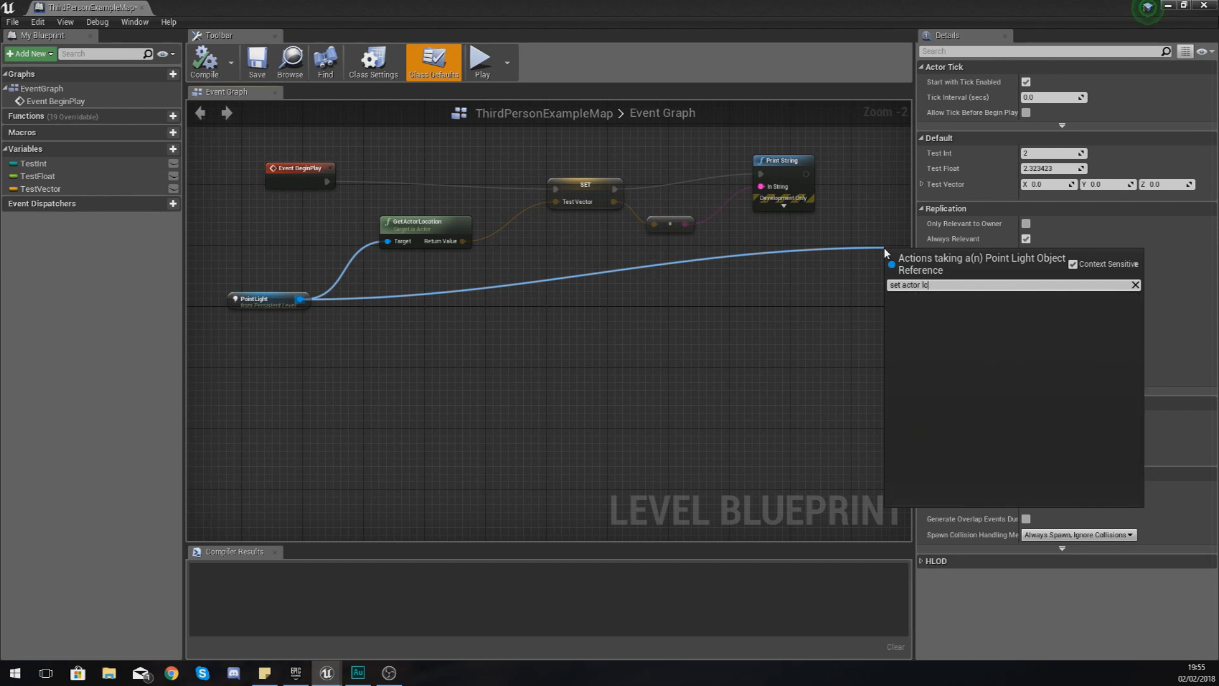
left_click(908, 285)
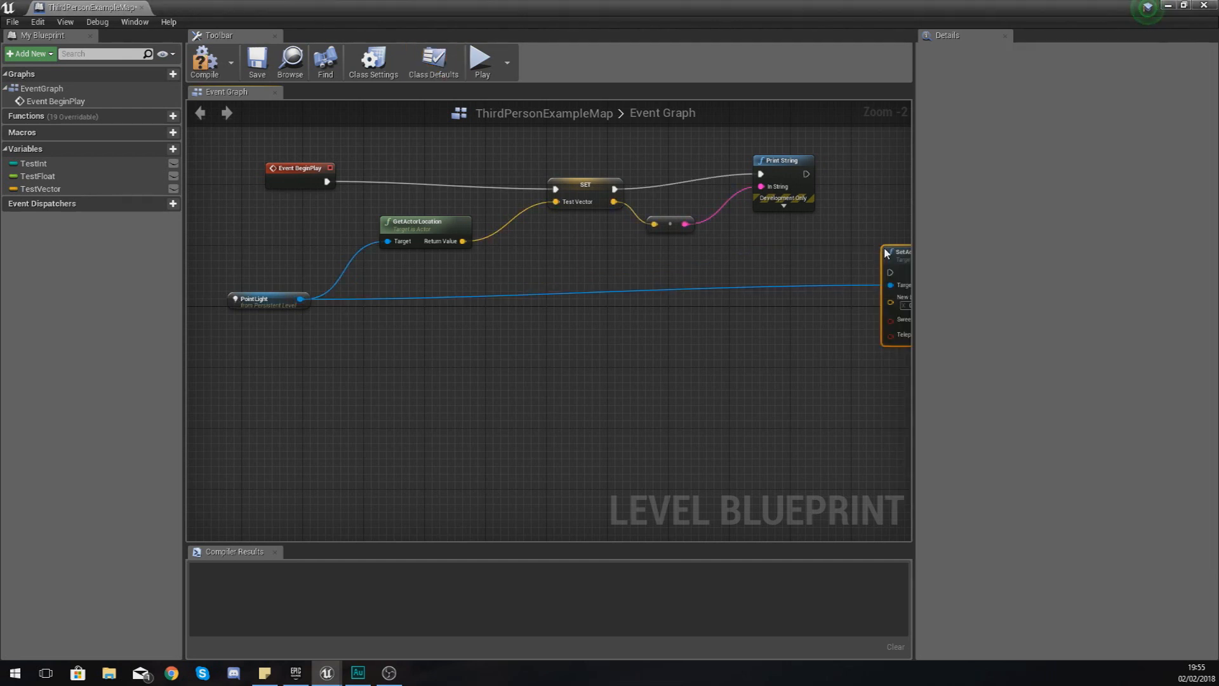
left_click_drag(884, 253, 684, 225)
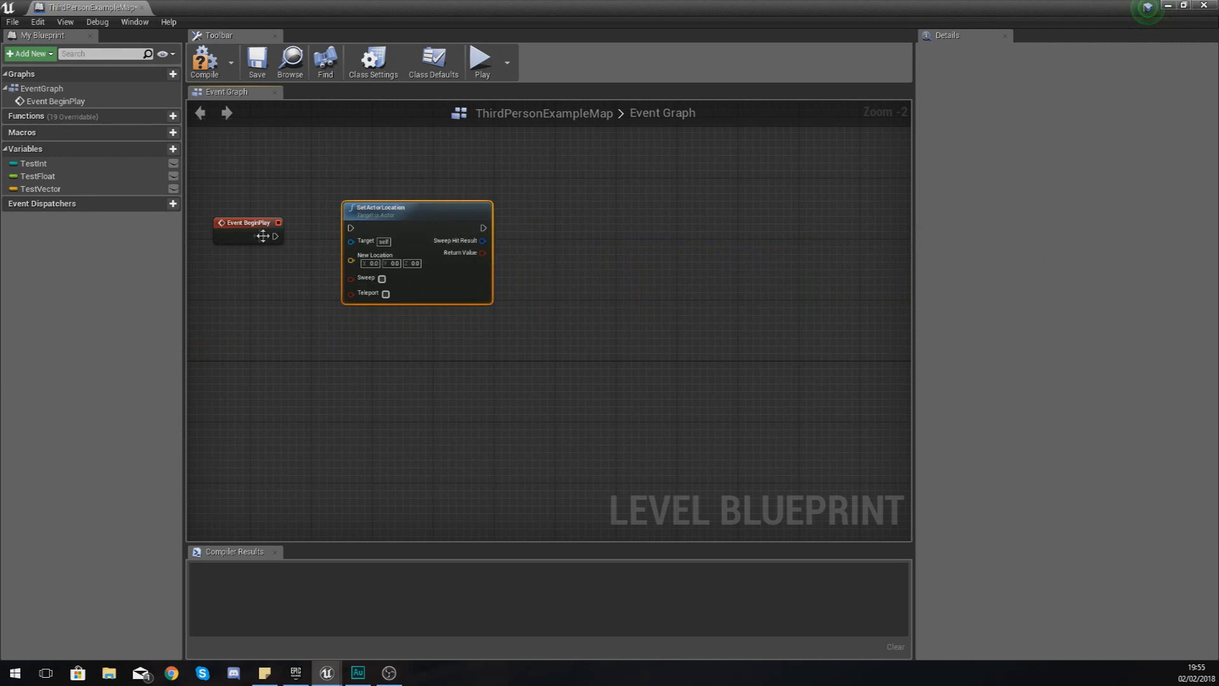
Step: Wire BeginPlay to SetActorLocation, target it at a PointLight reference, and grab TestVector
left_click_drag(276, 235, 350, 228)
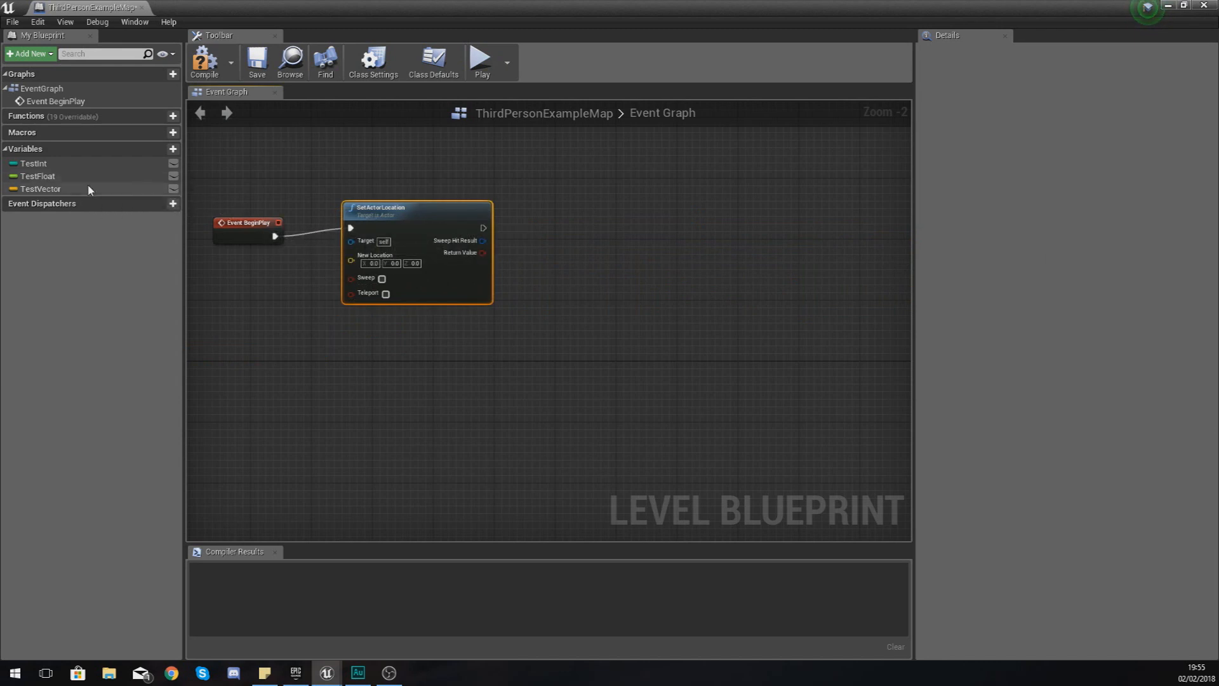
left_click(35, 189)
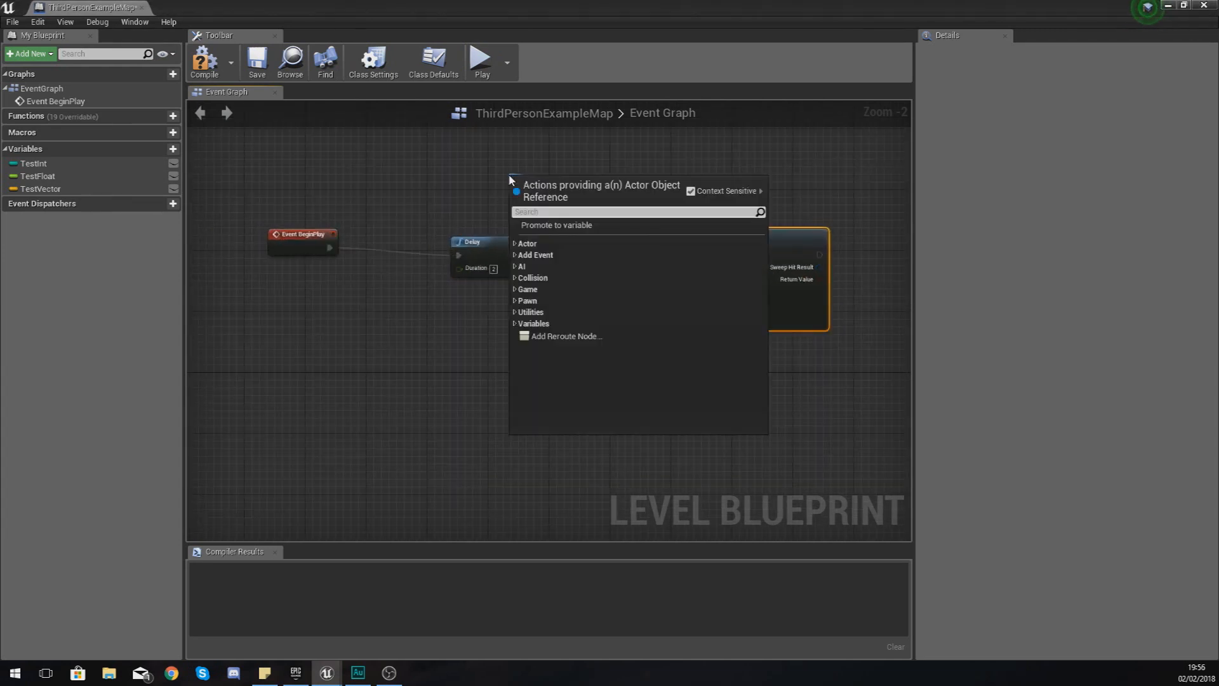
type("get poi")
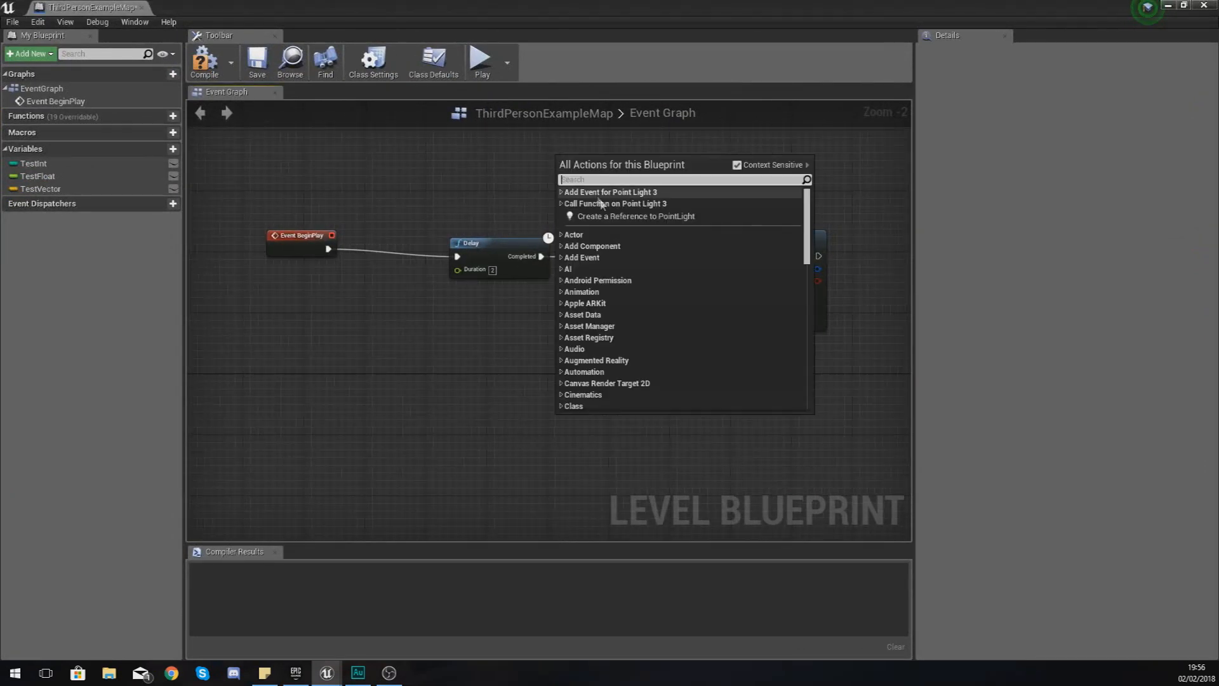
left_click(621, 216)
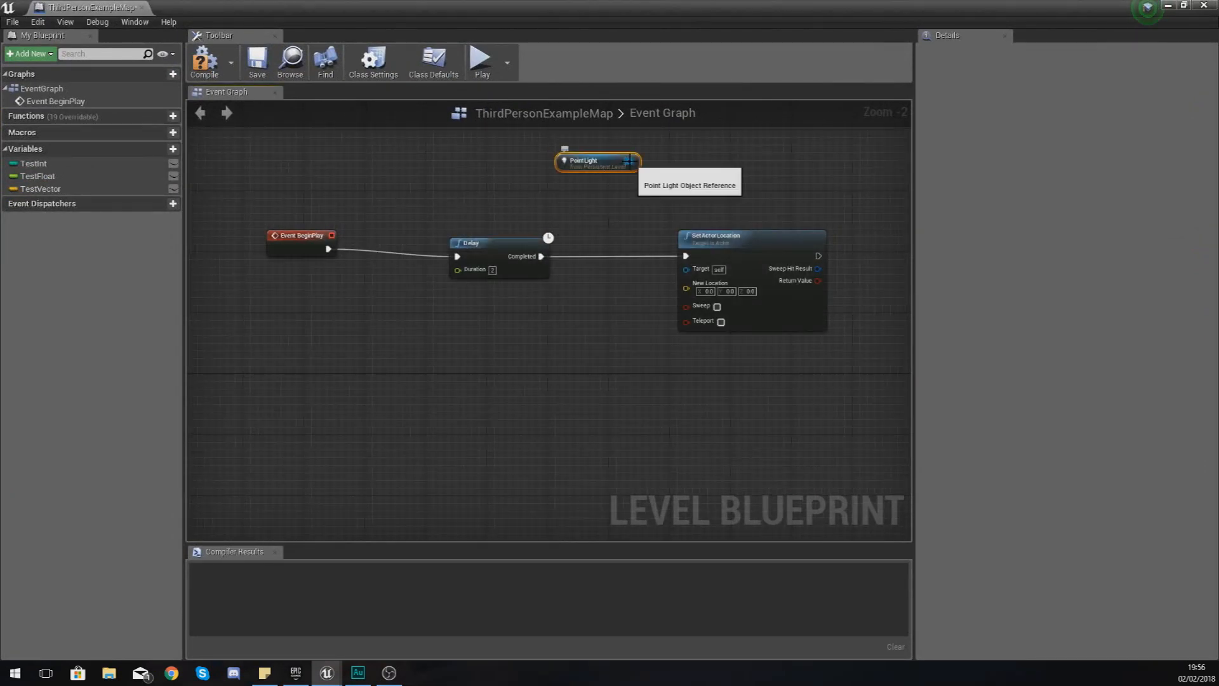
left_click_drag(631, 161, 685, 268)
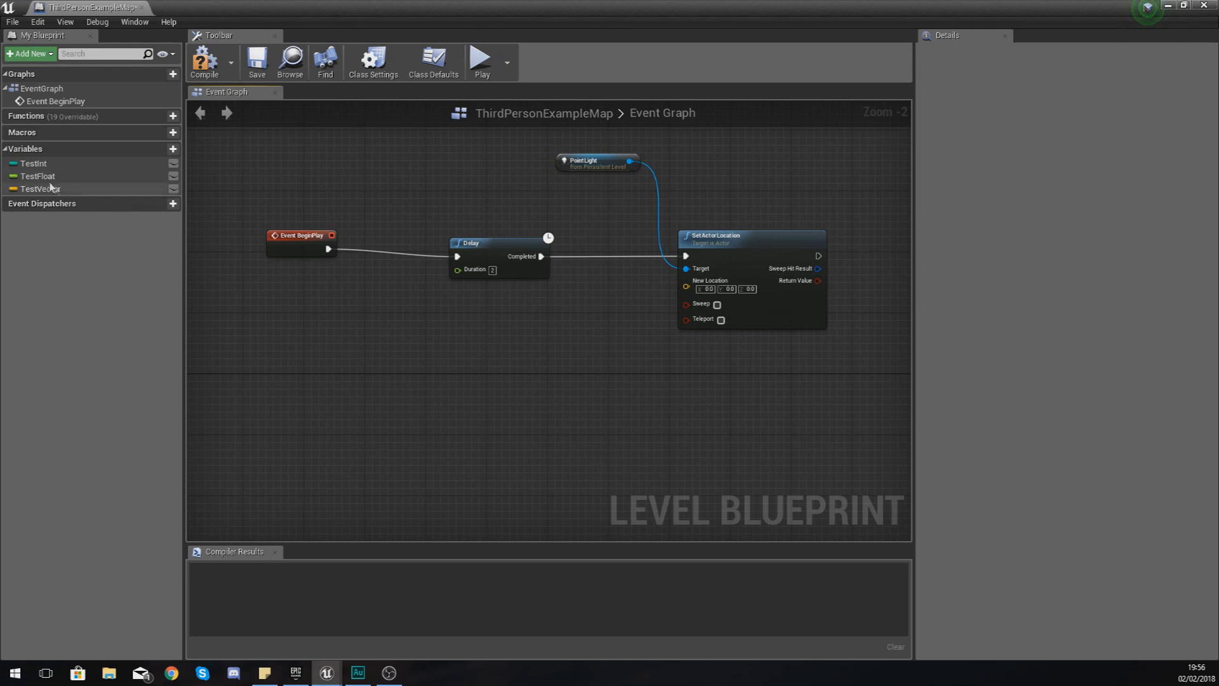
left_click(34, 189)
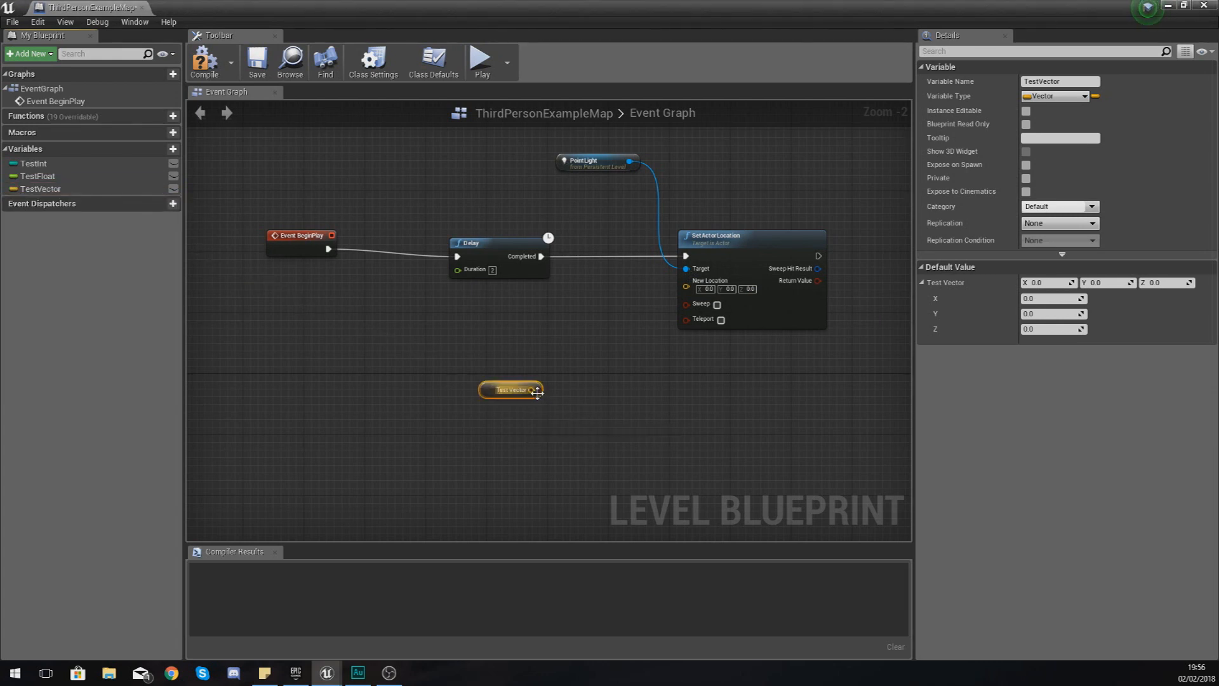
Step: Connect TestVector to New Location and set its default to -590, 90, 180
left_click_drag(532, 389, 686, 281)
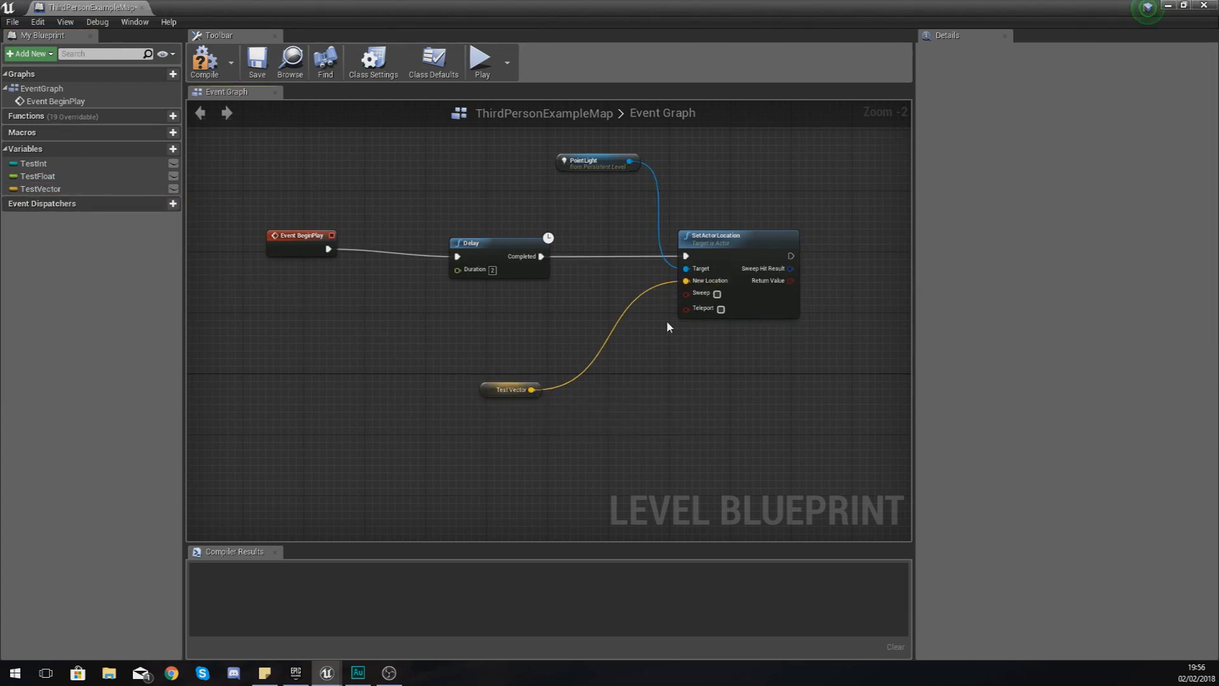
left_click(35, 189)
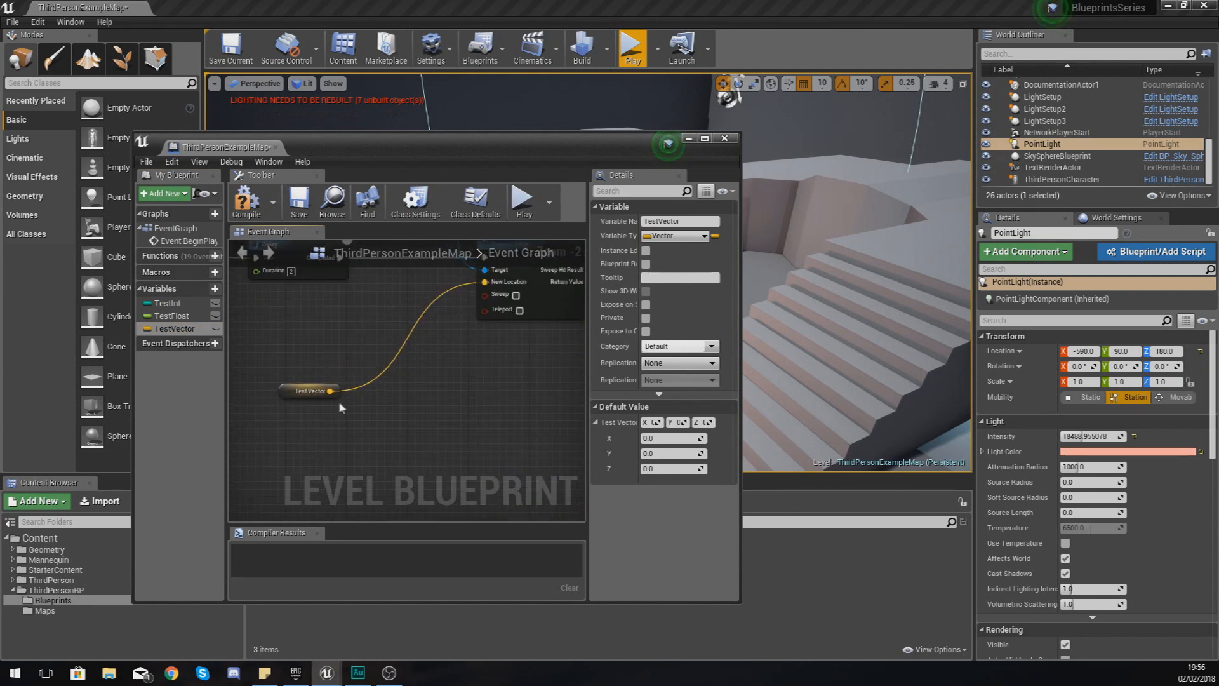
left_click(669, 439)
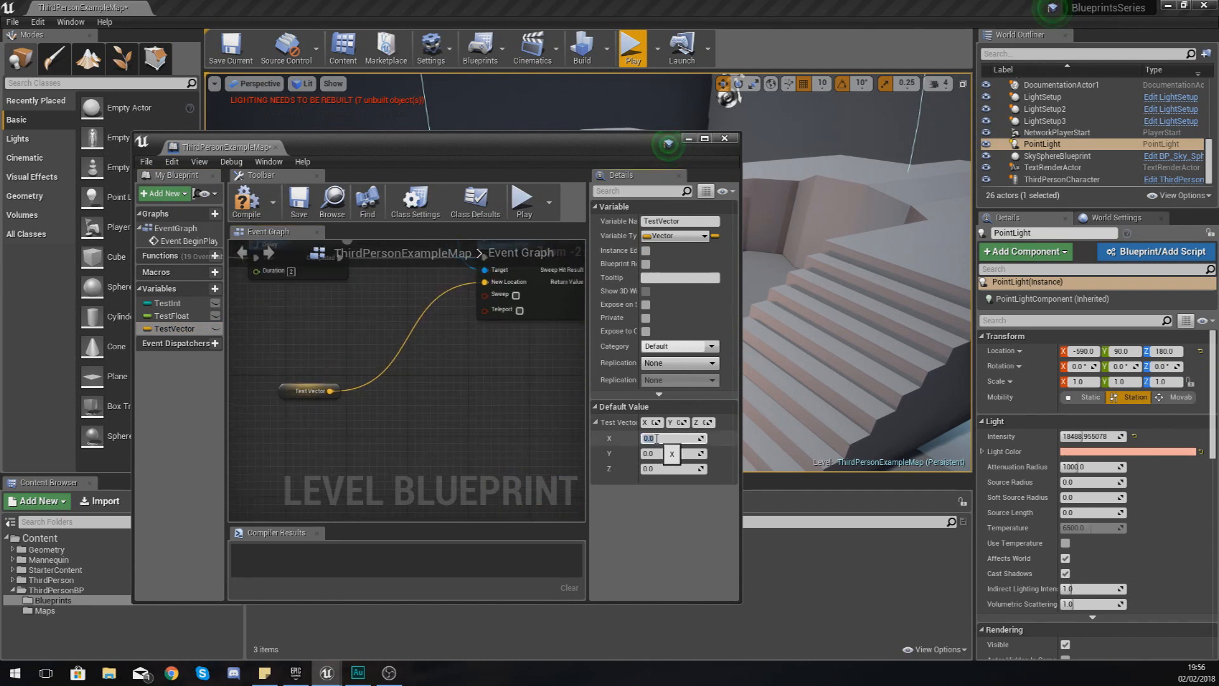
type("-590")
left_click(673, 468)
type("180")
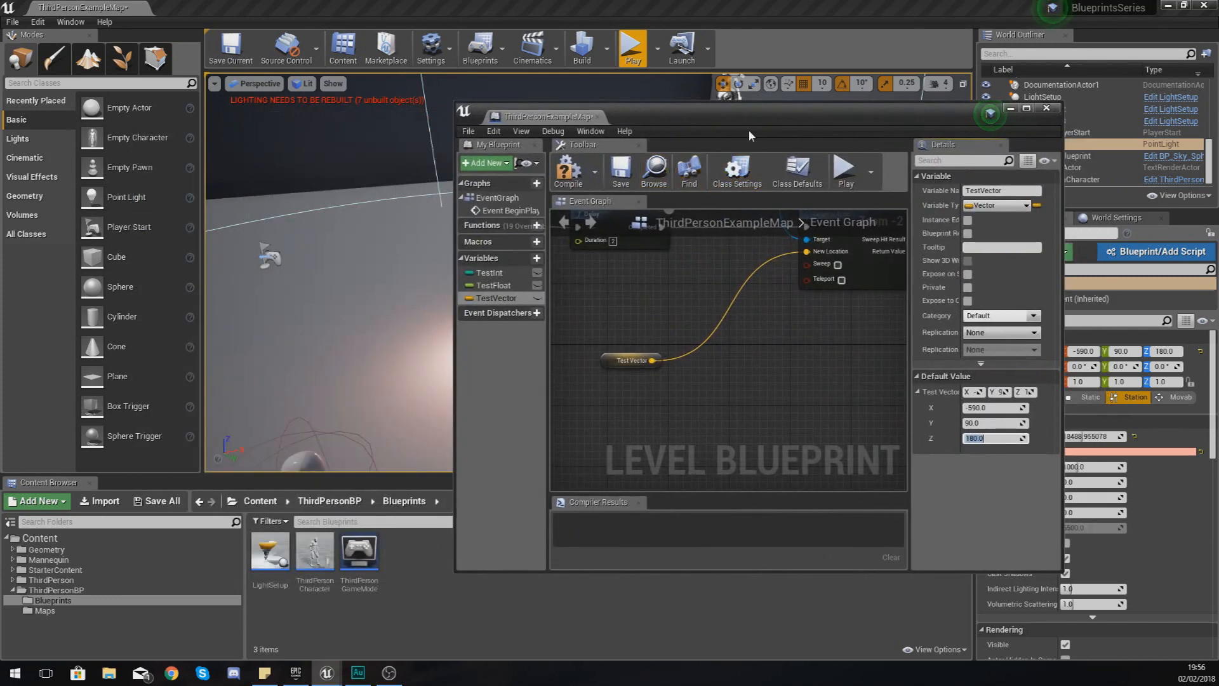
mouse_move(631, 362)
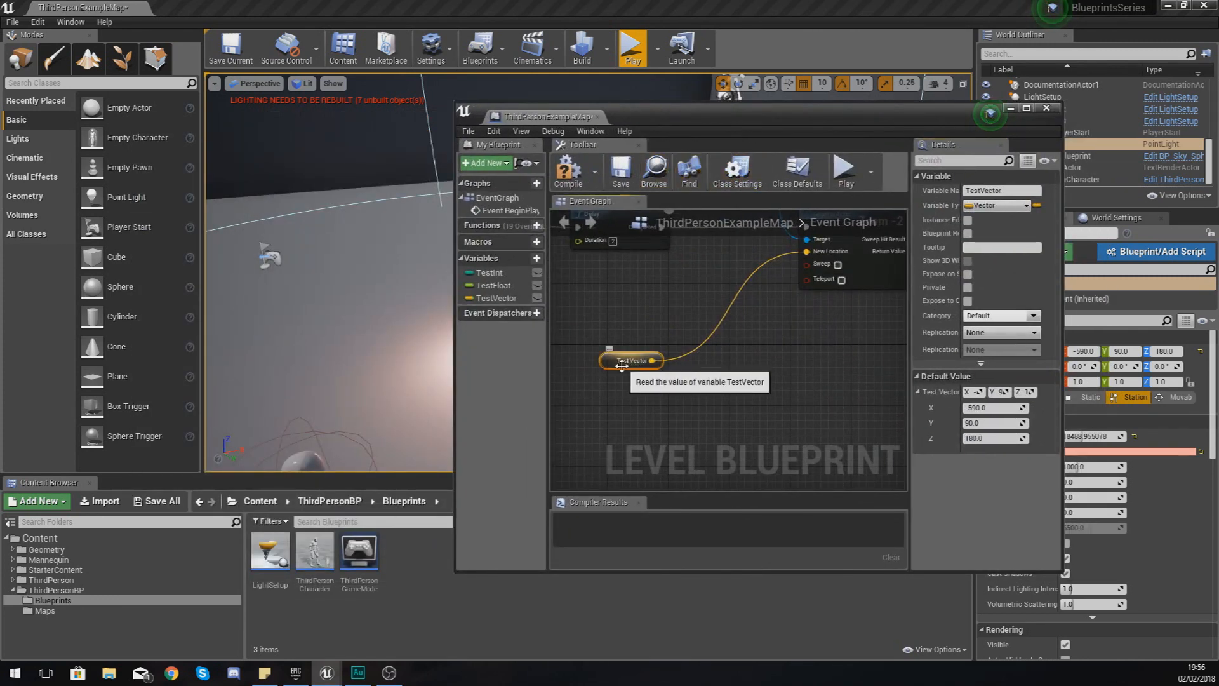
left_click(992, 423)
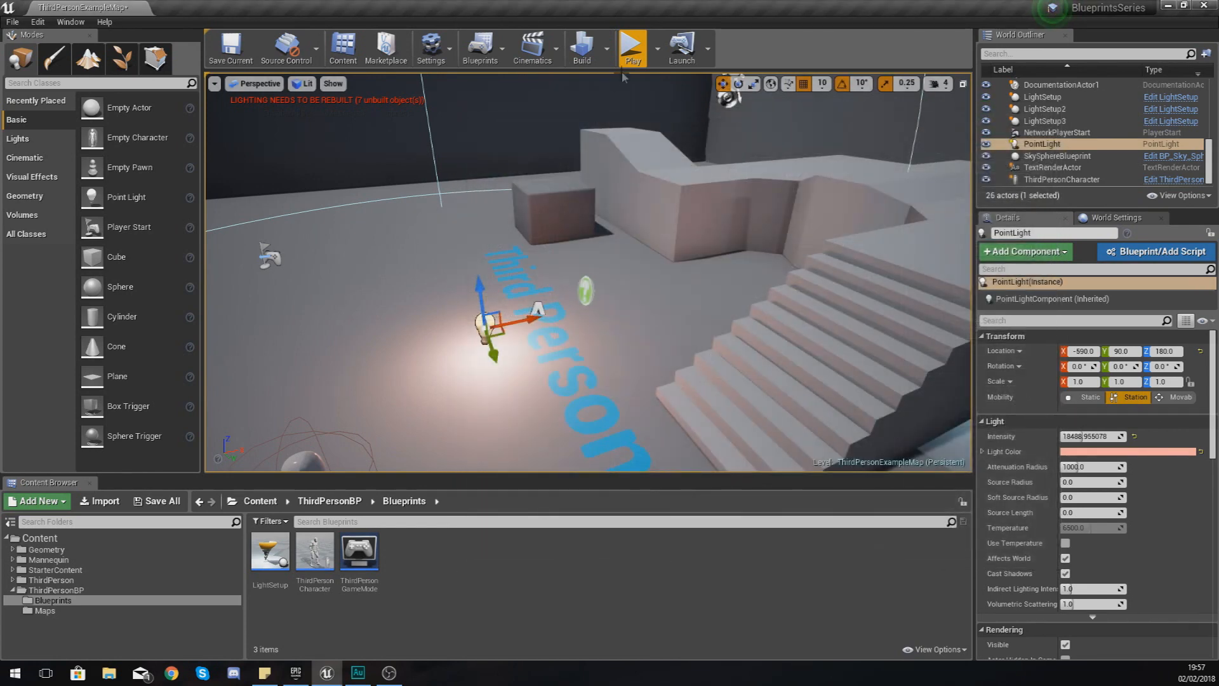
Step: Play the level and stop the session, which reports errors or warnings
left_click(633, 46)
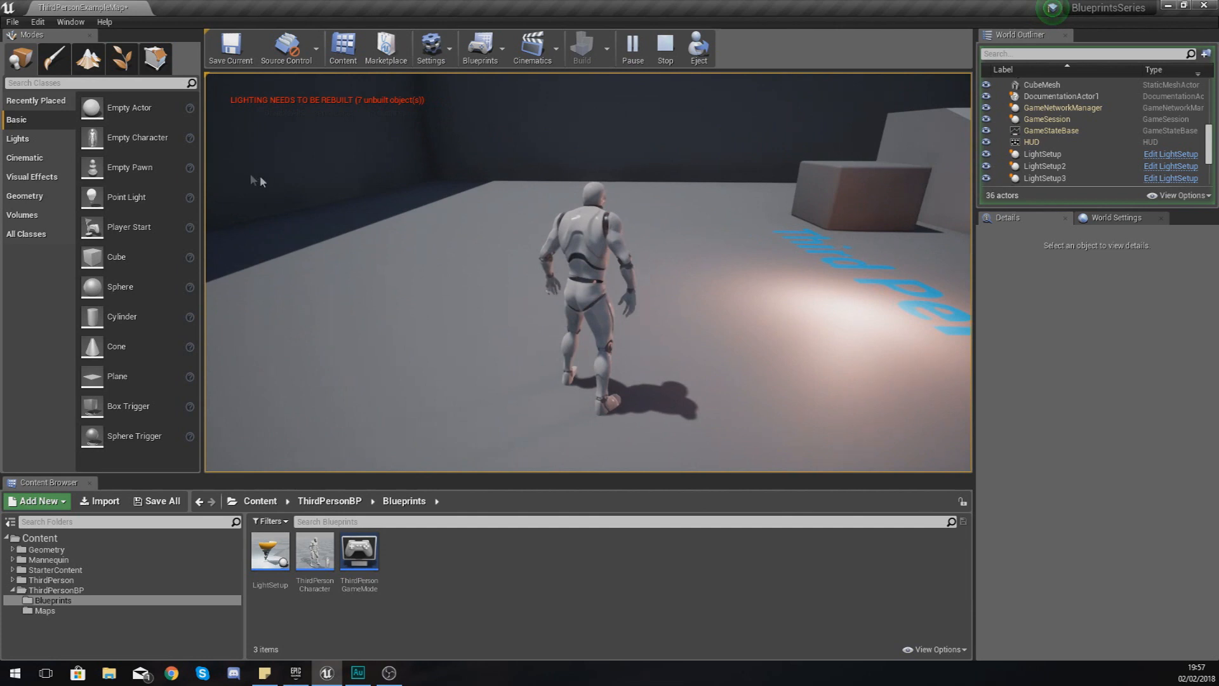
left_click(633, 47)
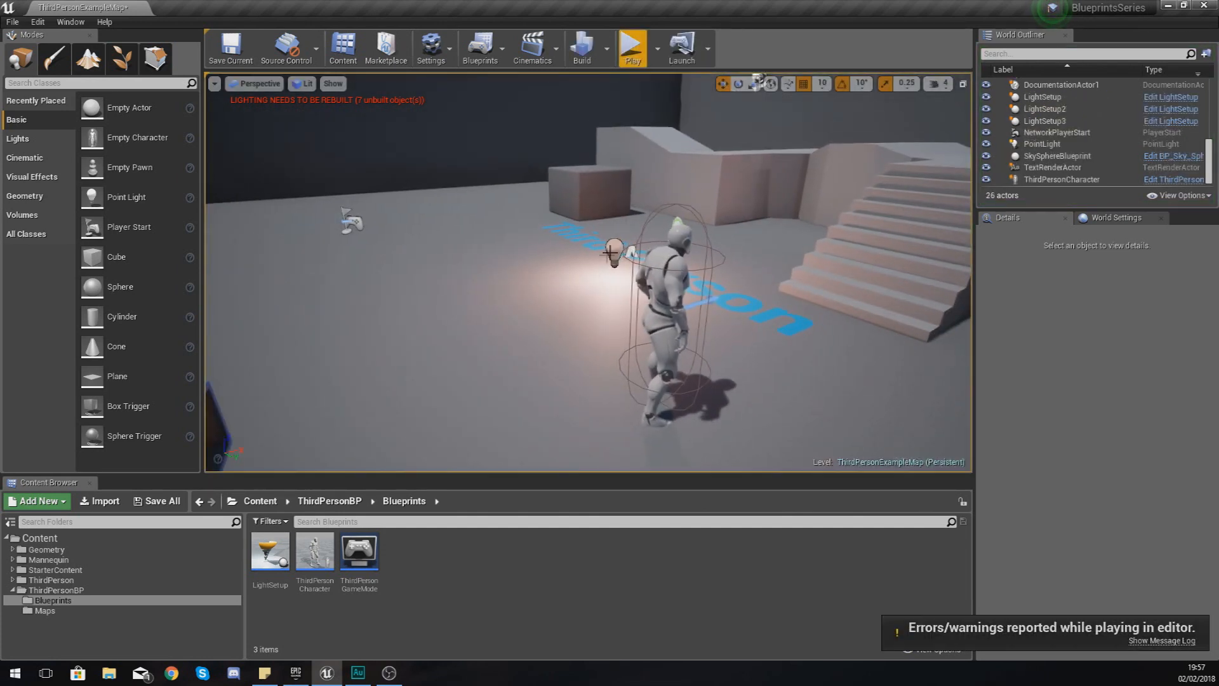
Step: Set the PointLight's Mobility to Movable
left_click(1042, 144)
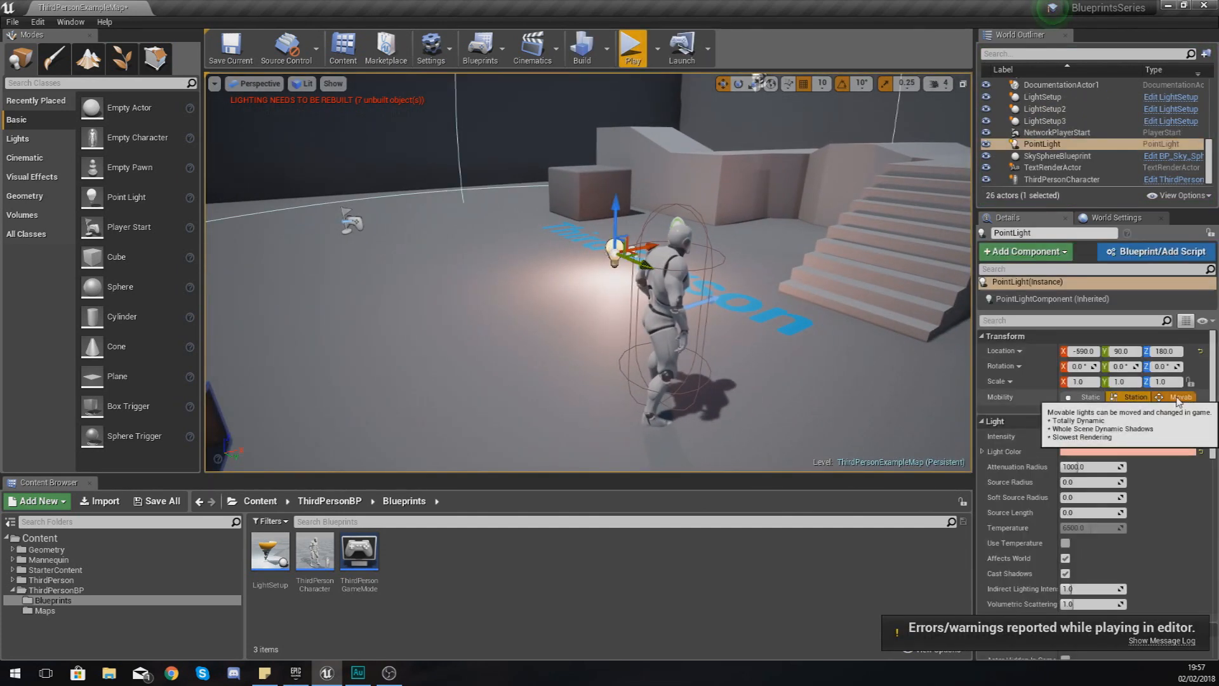
left_click(1175, 396)
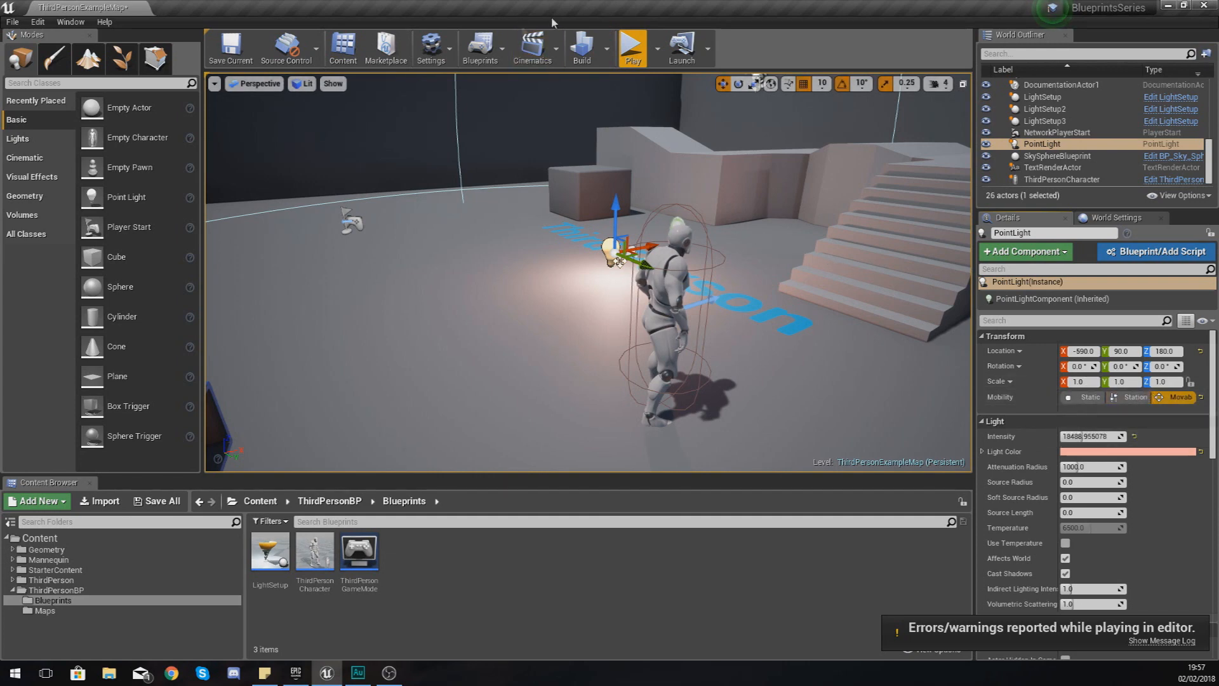
Step: Play and stop the level twice to watch the light change position
left_click(633, 43)
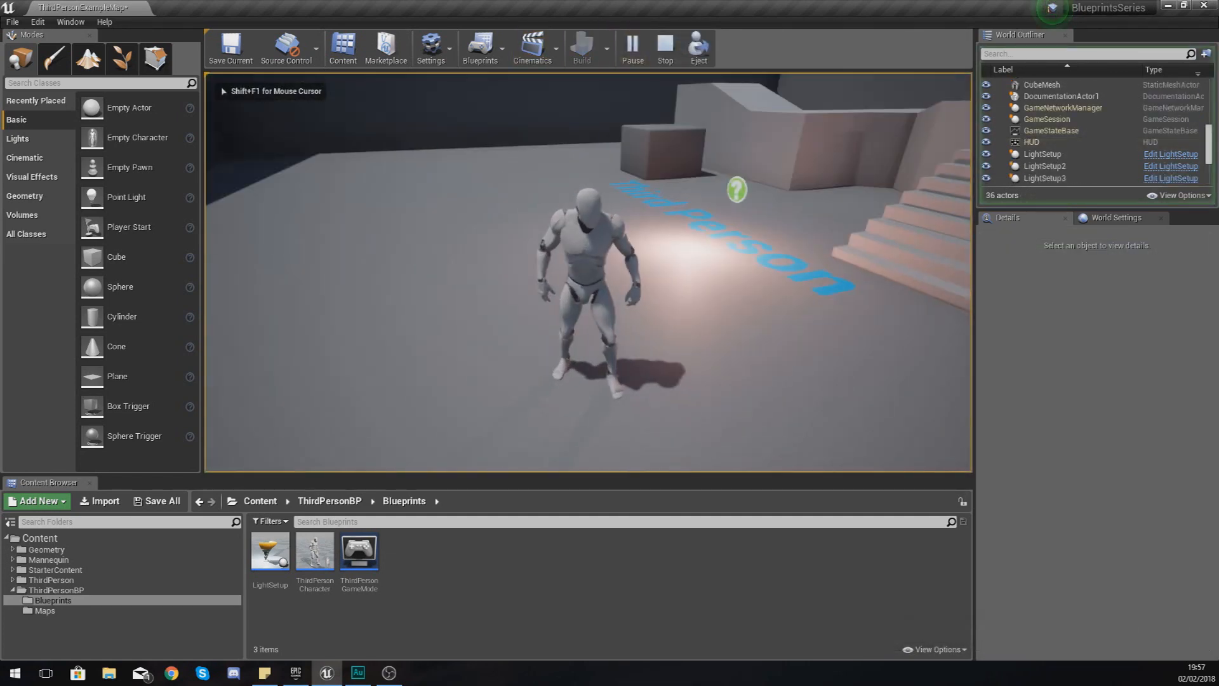
left_click(664, 48)
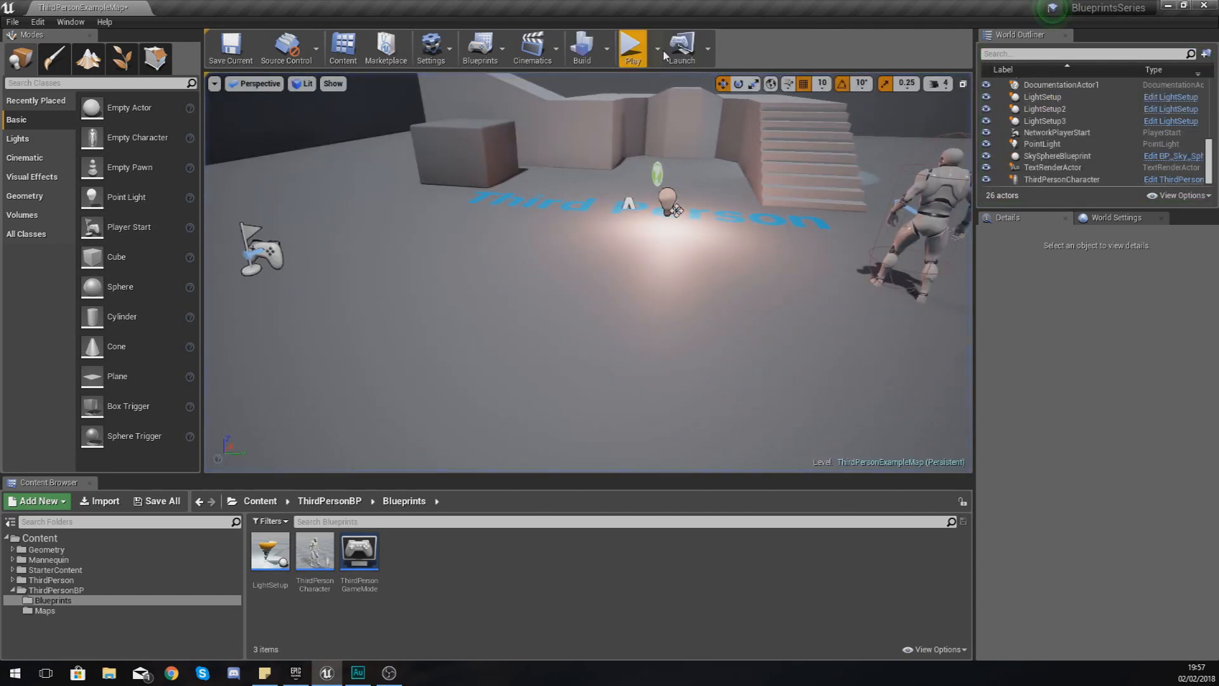
left_click(633, 45)
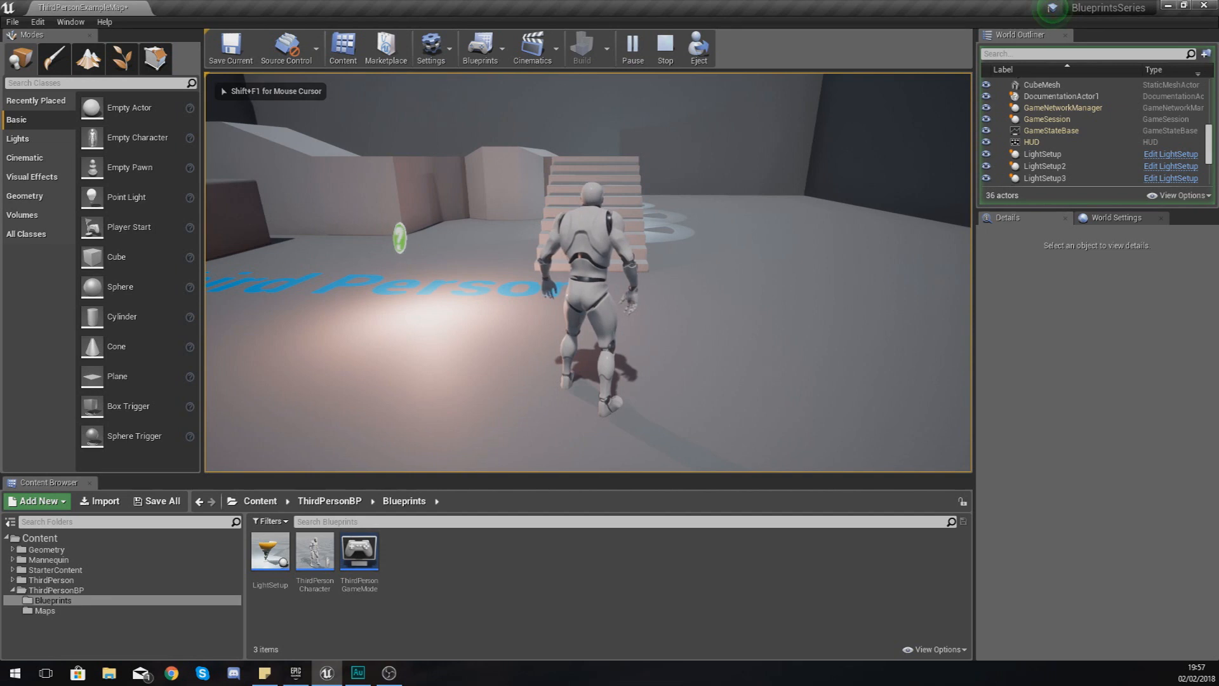
left_click(665, 47)
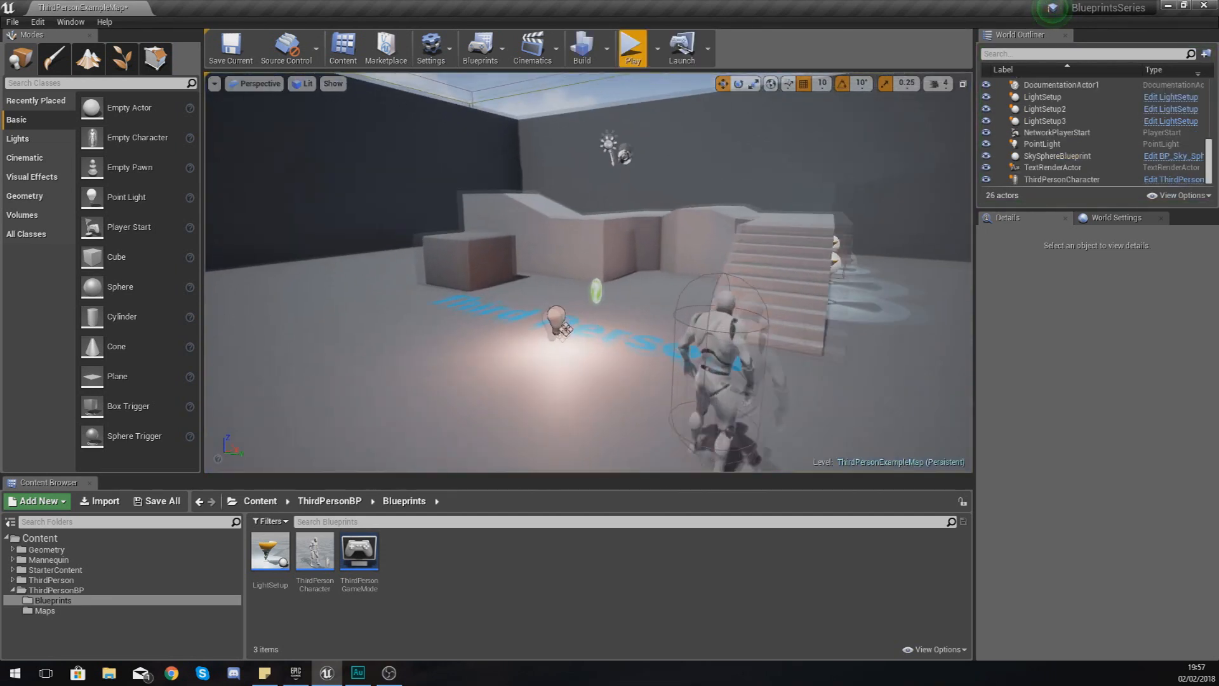